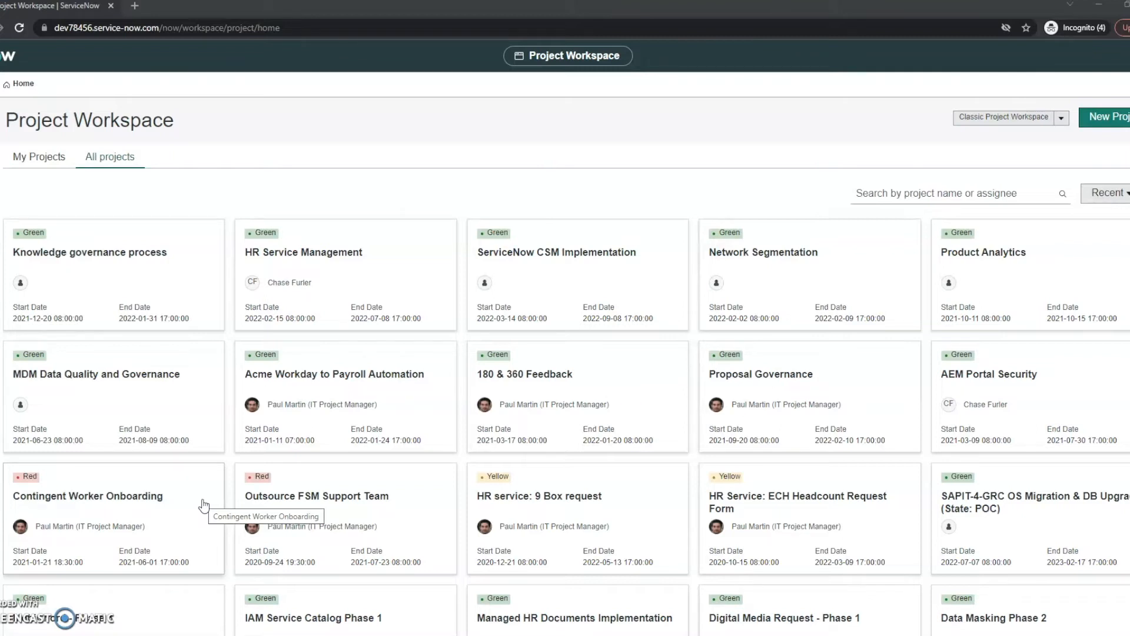
mouse_move(669, 192)
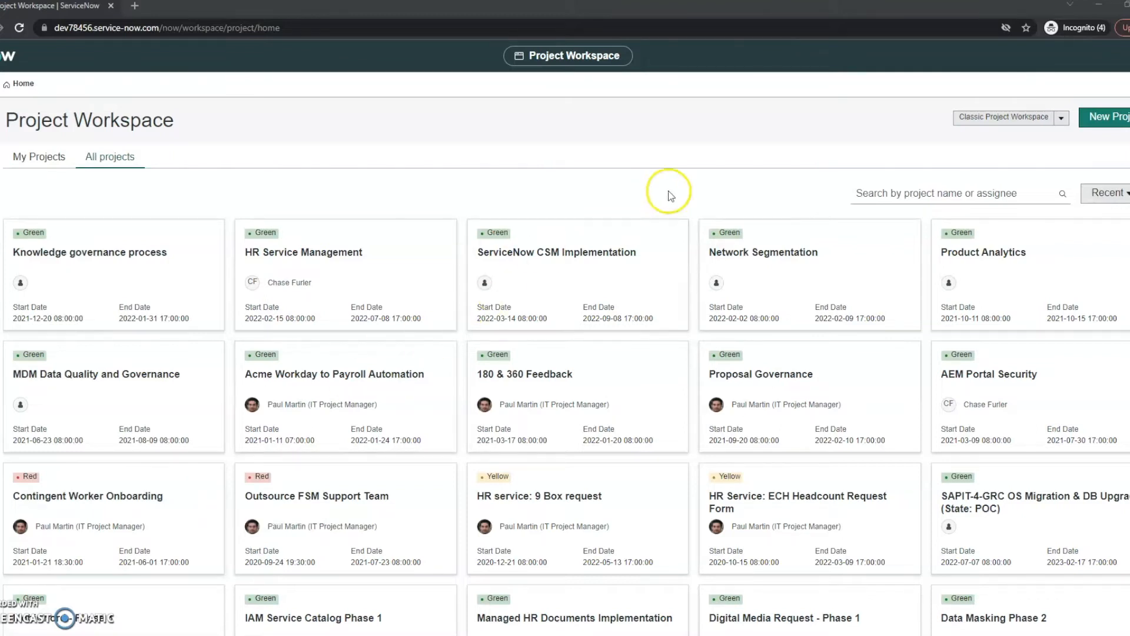
mouse_move(557, 290)
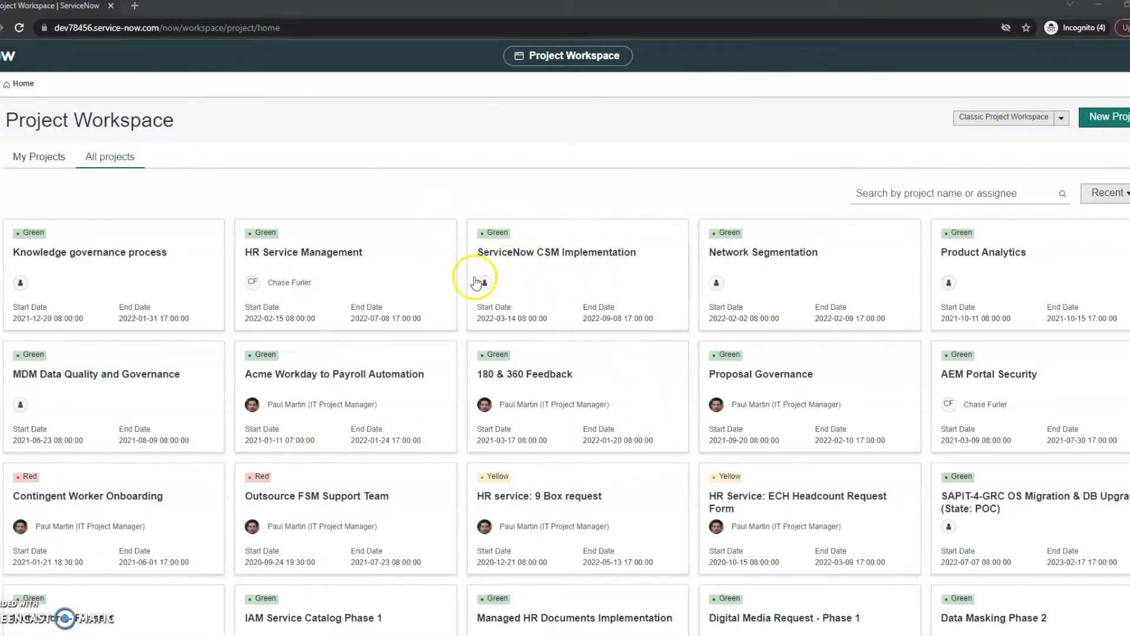
mouse_move(590, 282)
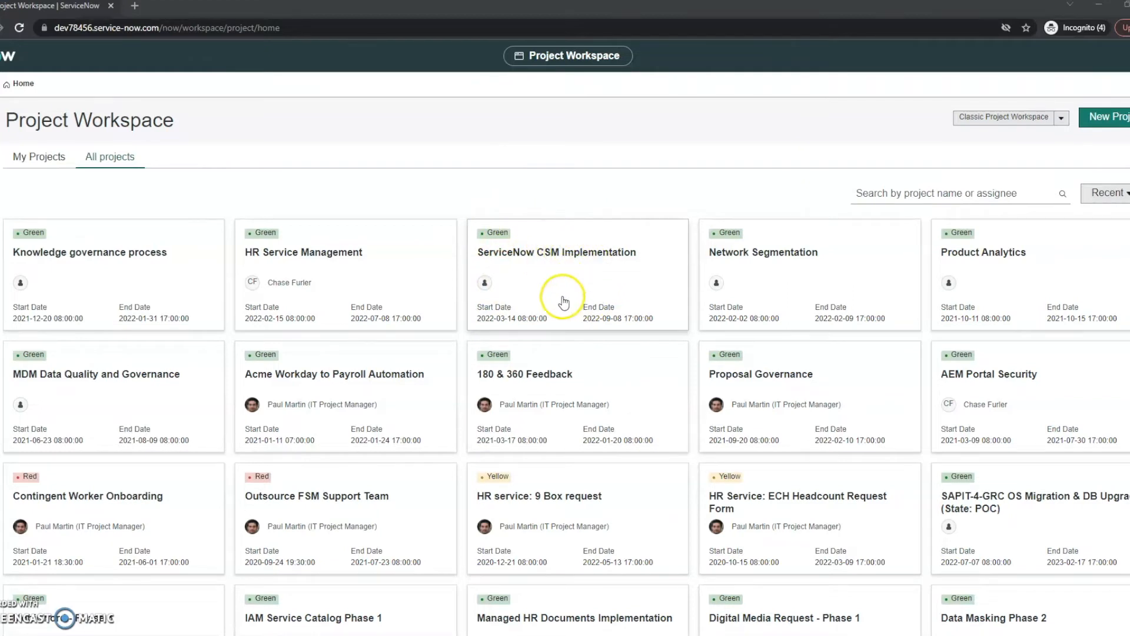
mouse_move(493, 418)
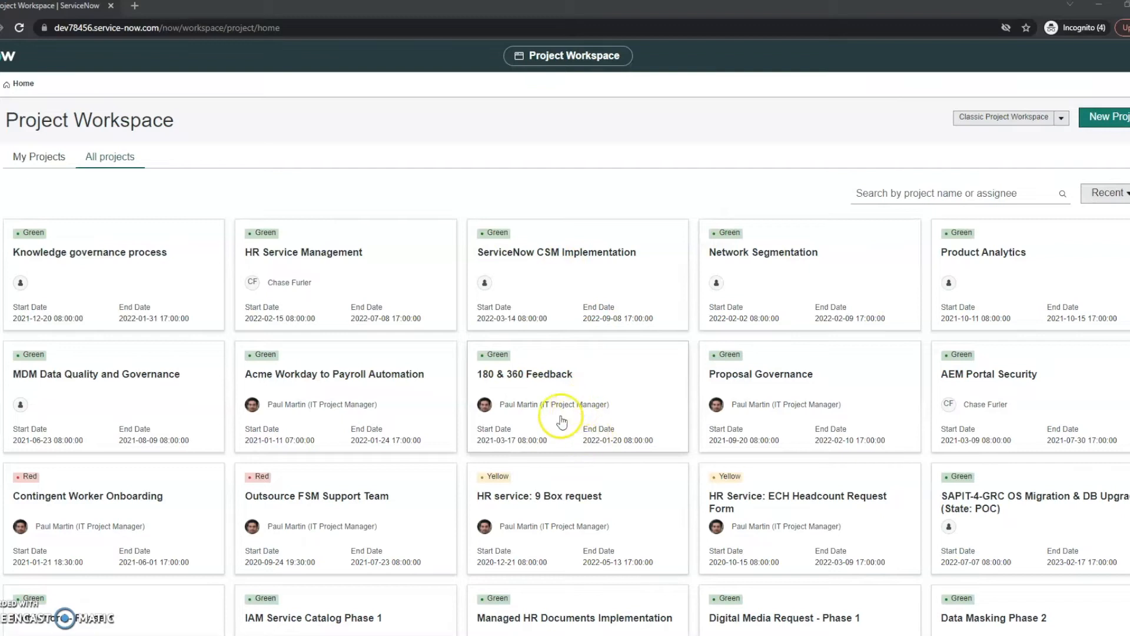
mouse_move(561, 432)
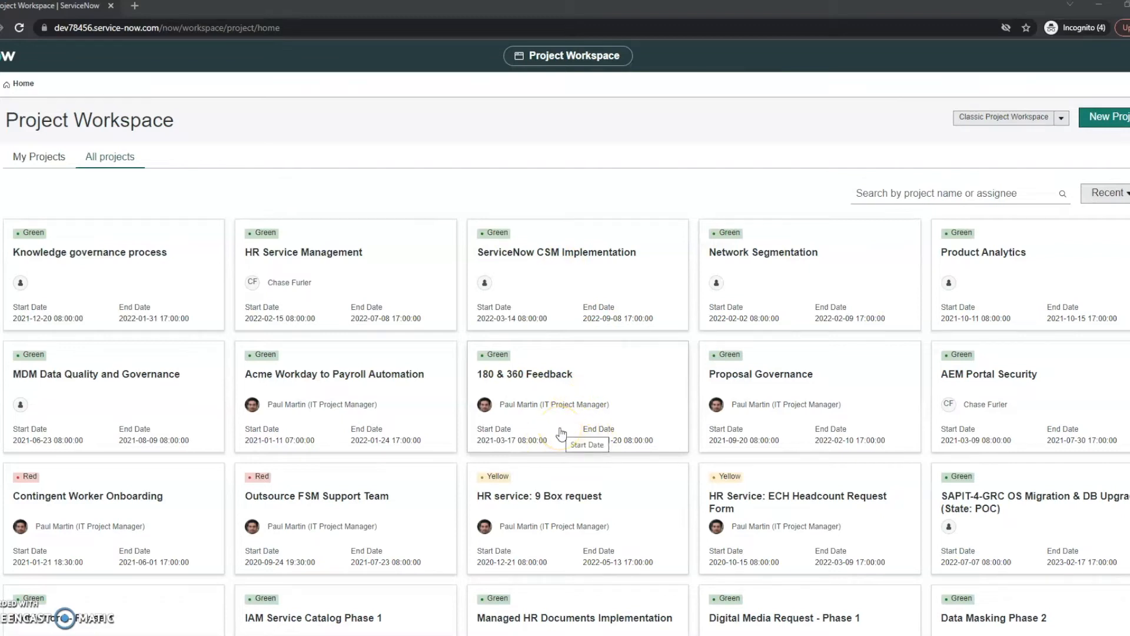
mouse_move(423, 146)
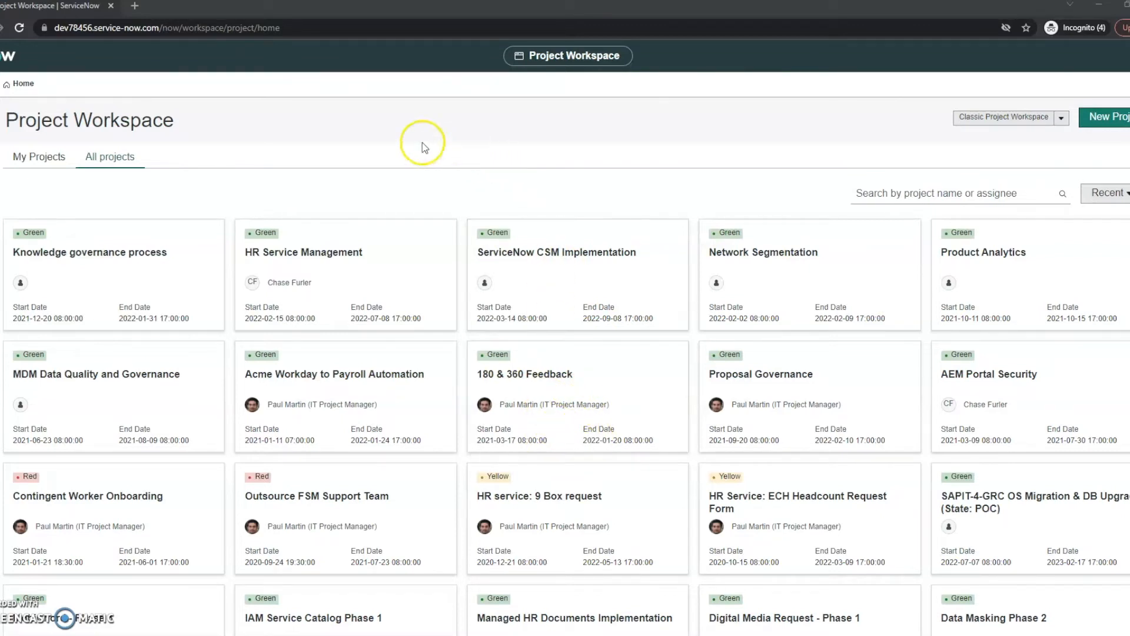
mouse_move(537, 281)
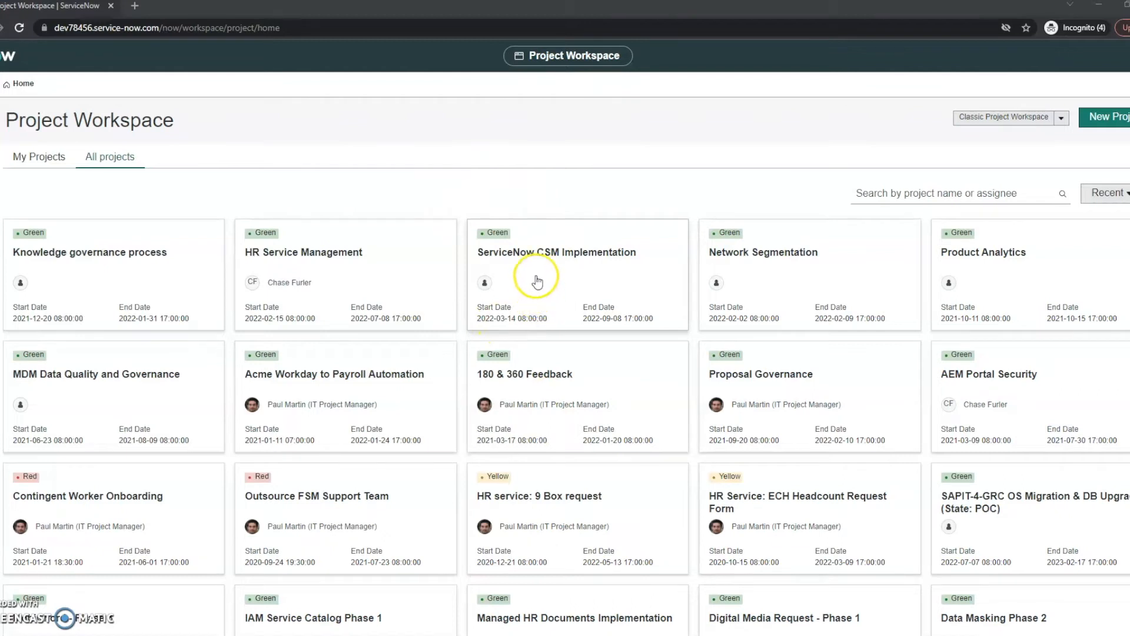
Open the ServiceNow CSM Implementation project card into its planning console Gantt view.
left_click(555, 251)
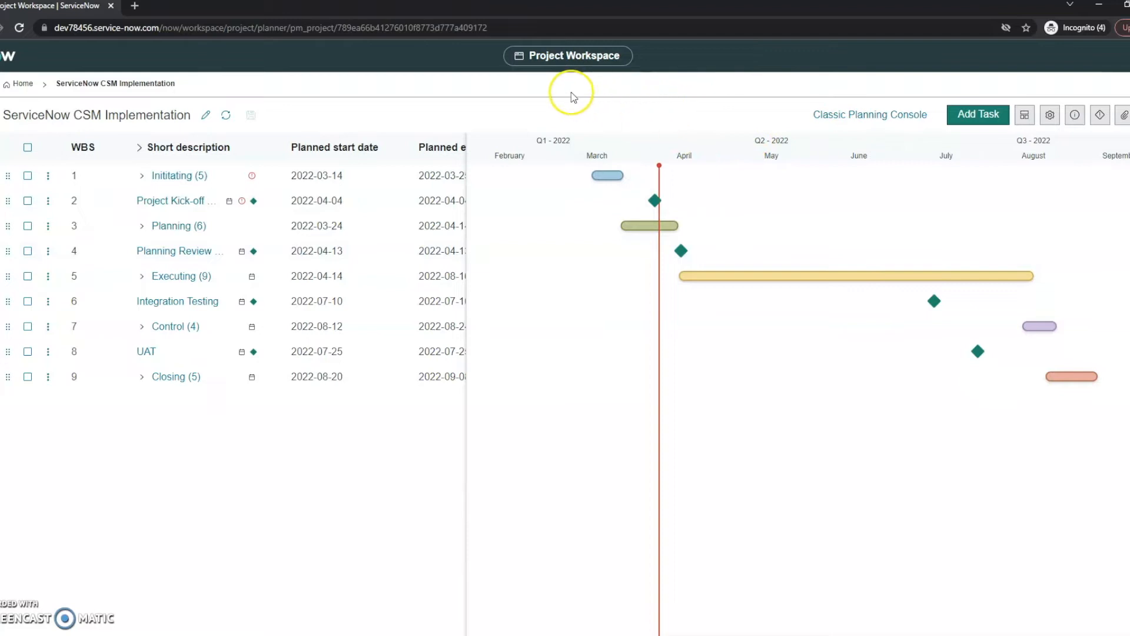
mouse_move(634, 201)
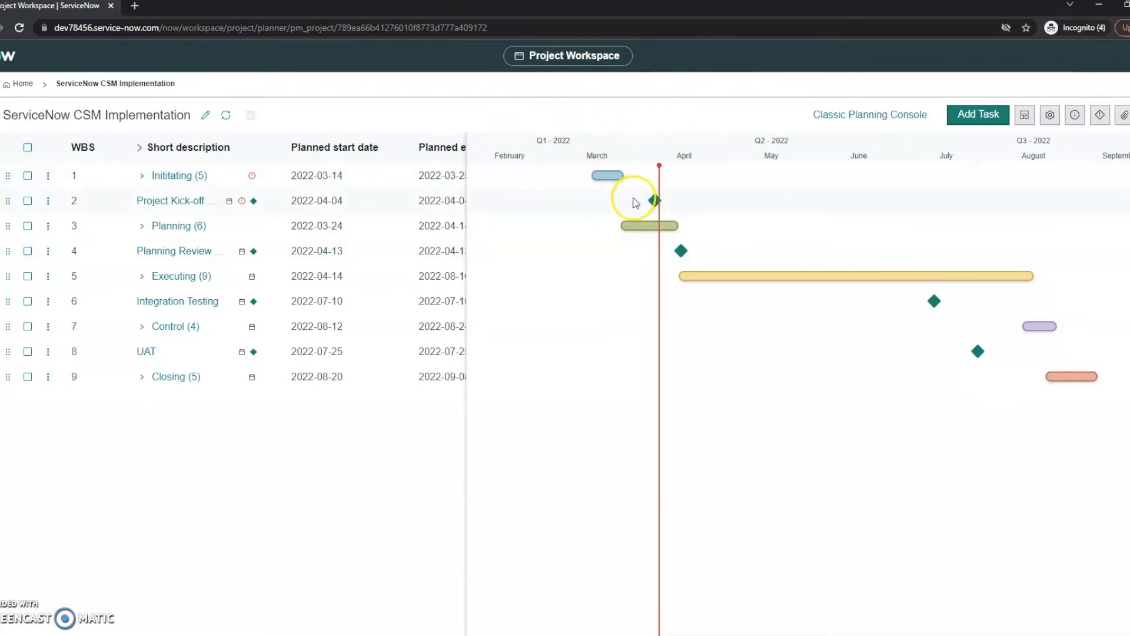
mouse_move(627, 386)
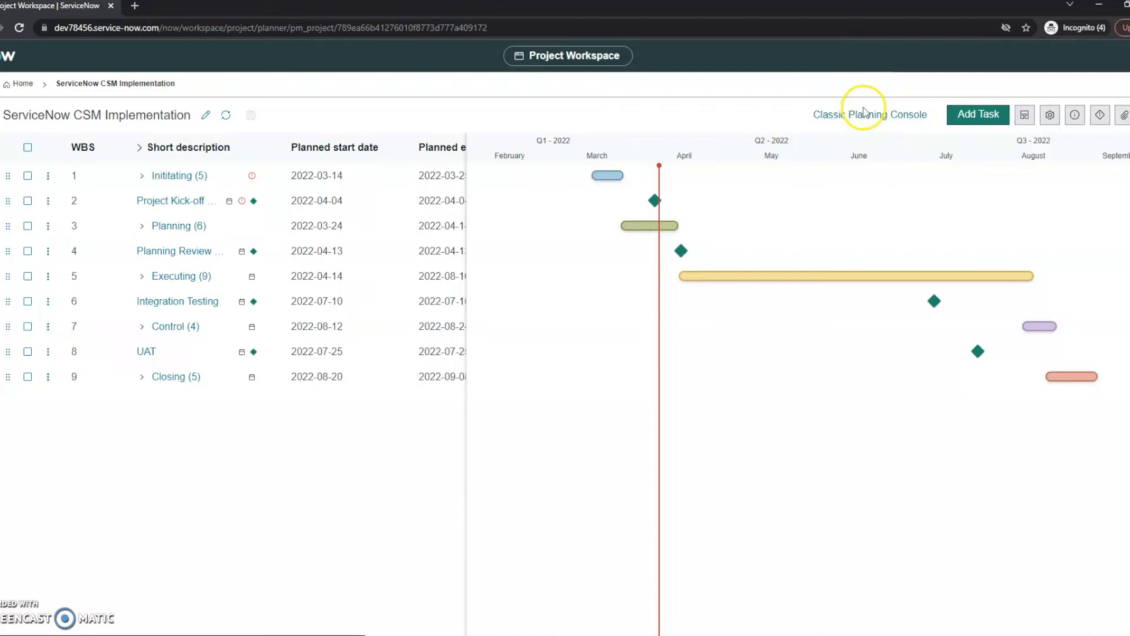
mouse_move(897, 129)
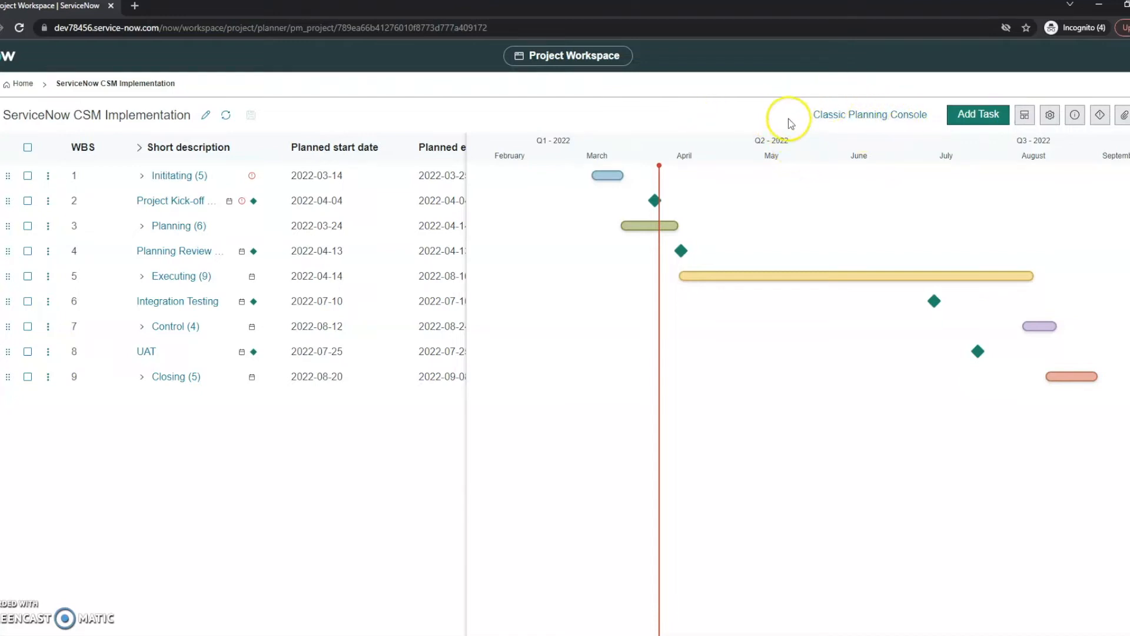
mouse_move(618, 268)
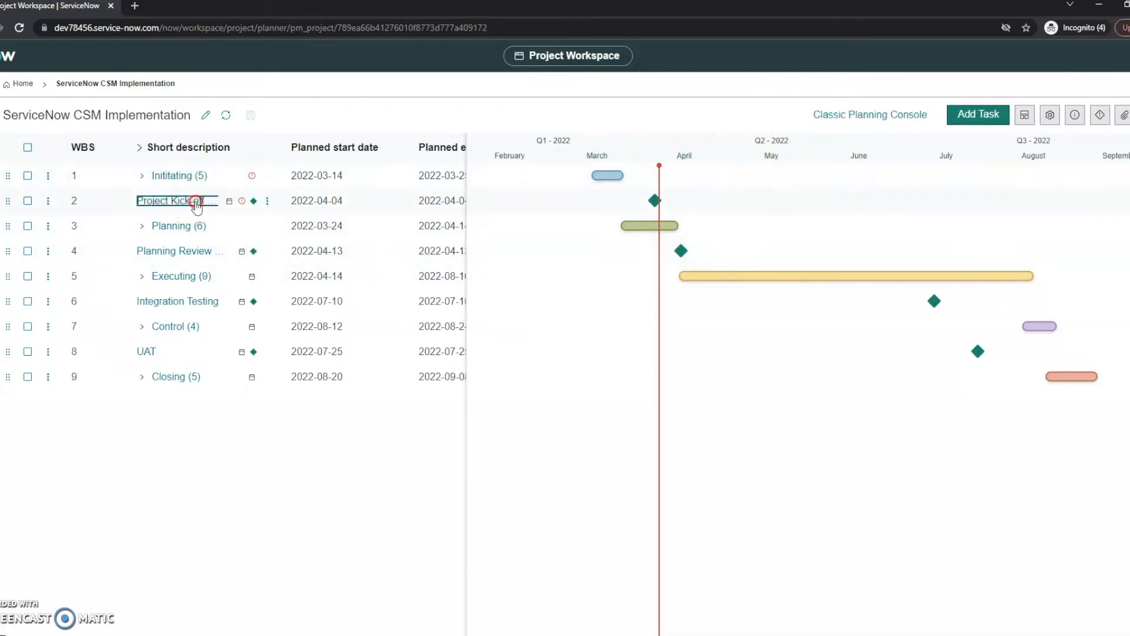
View the Project Kick-off context menu, then expand Planning to reveal subtasks 3.1–3.6.
right_click(194, 200)
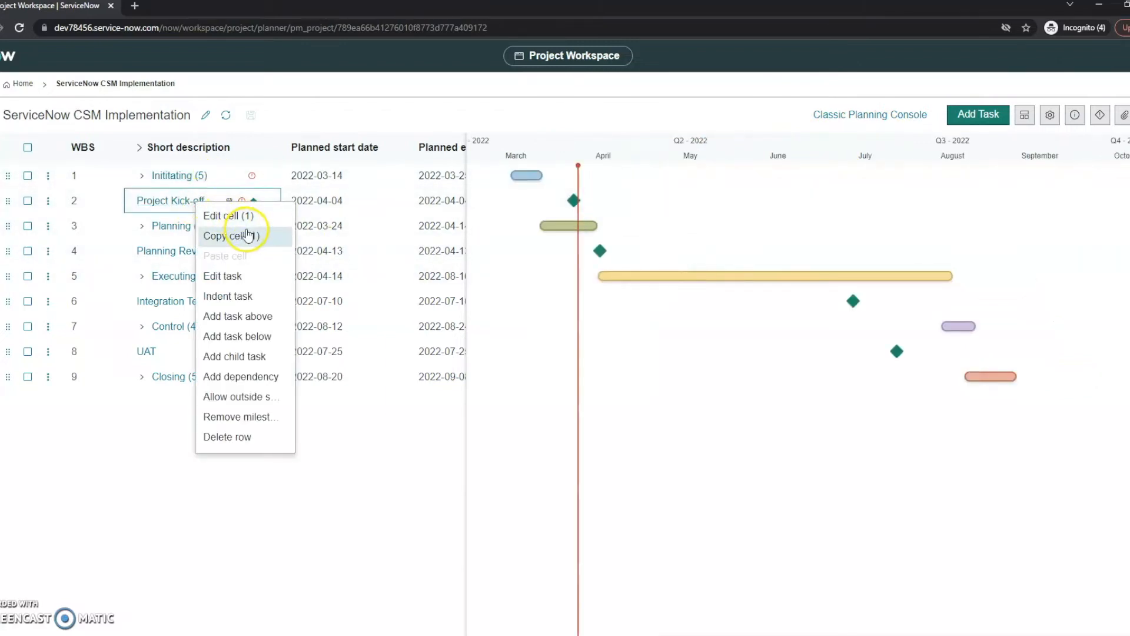
mouse_move(228, 216)
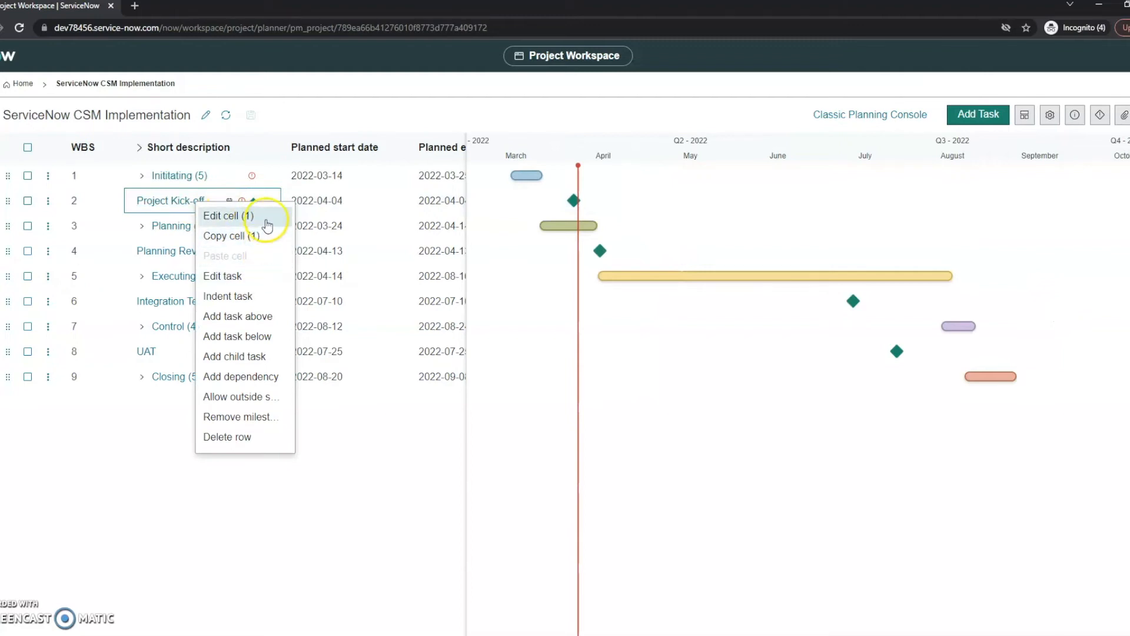
mouse_move(263, 320)
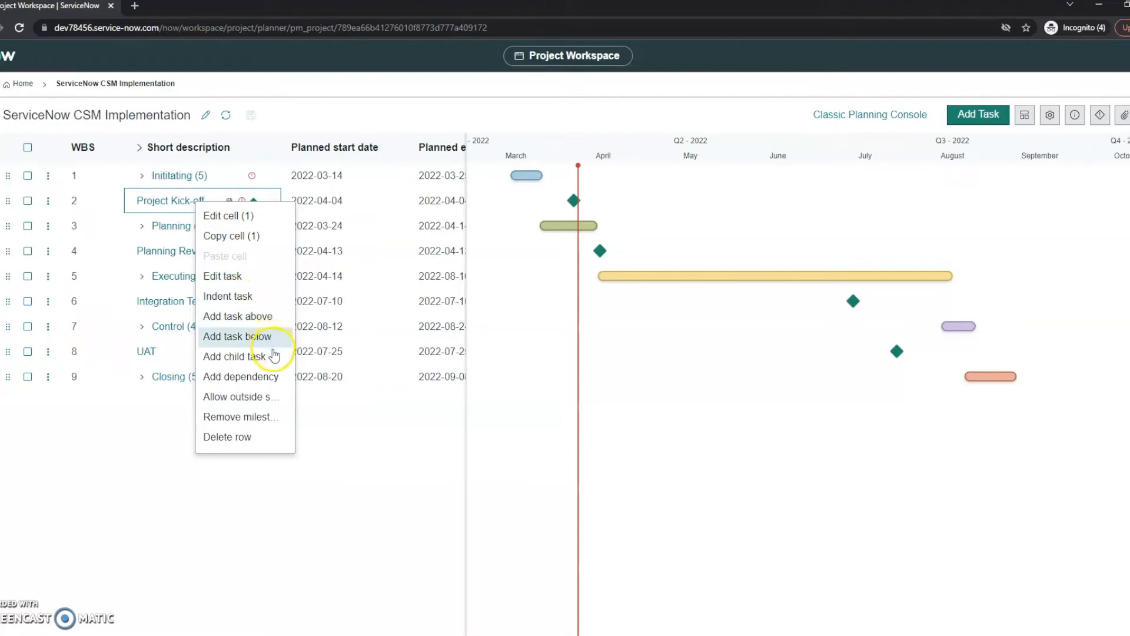
mouse_move(281, 381)
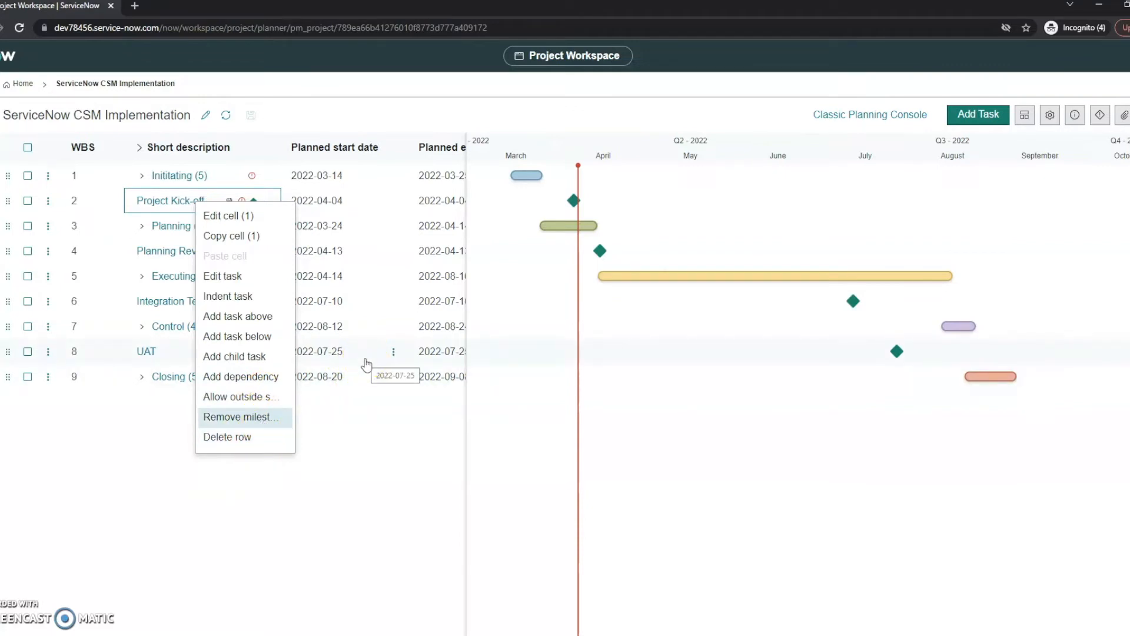
left_click(239, 416)
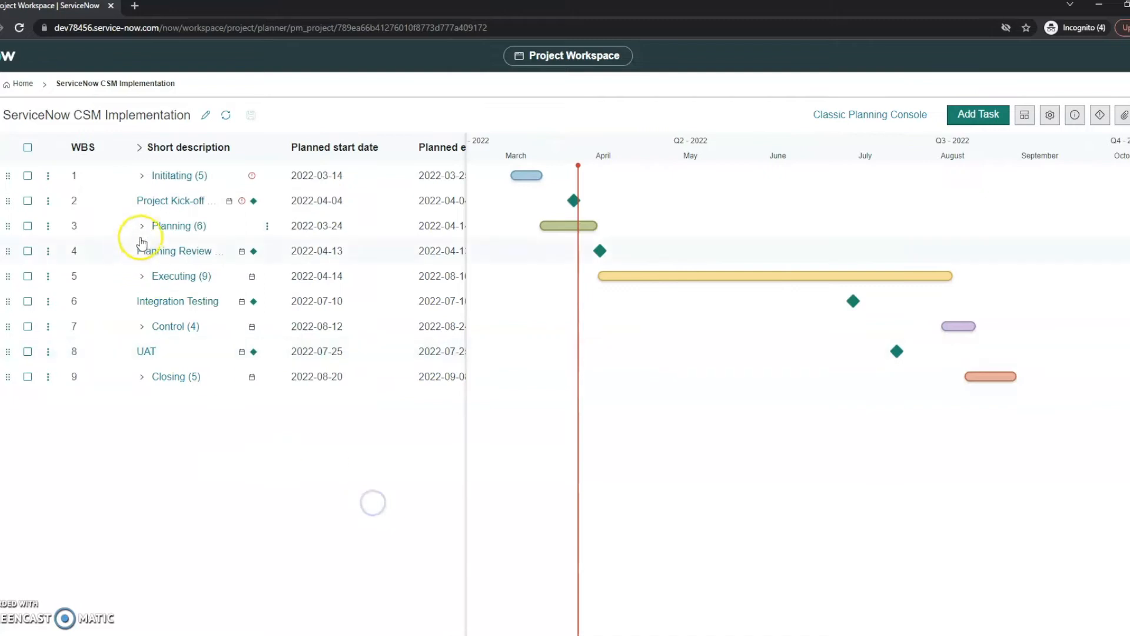
left_click(142, 226)
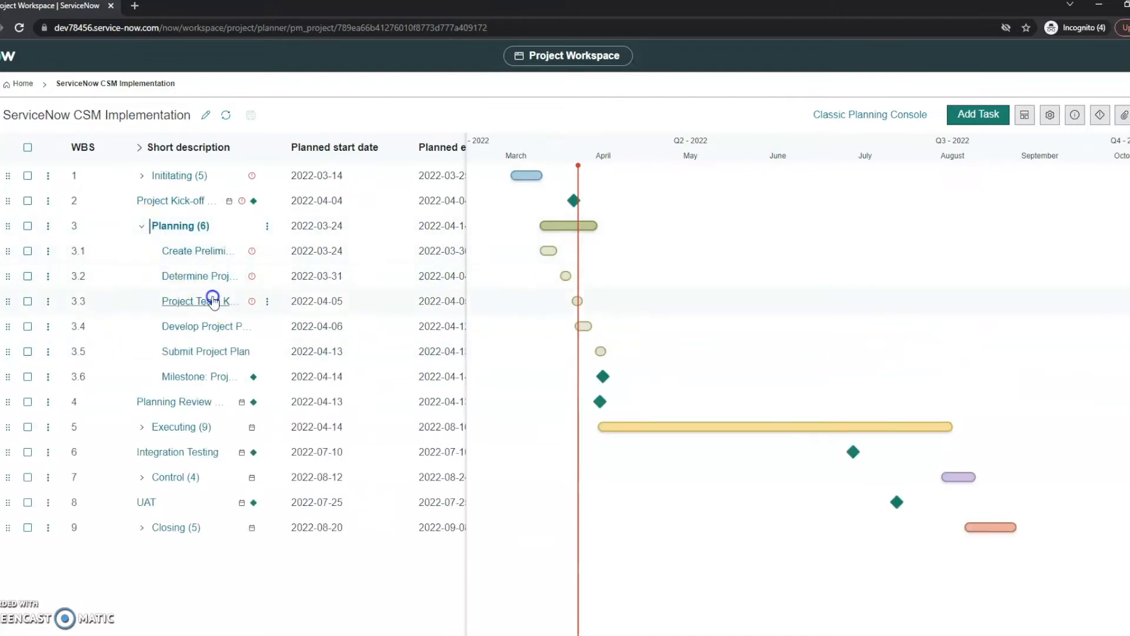
mouse_move(216, 326)
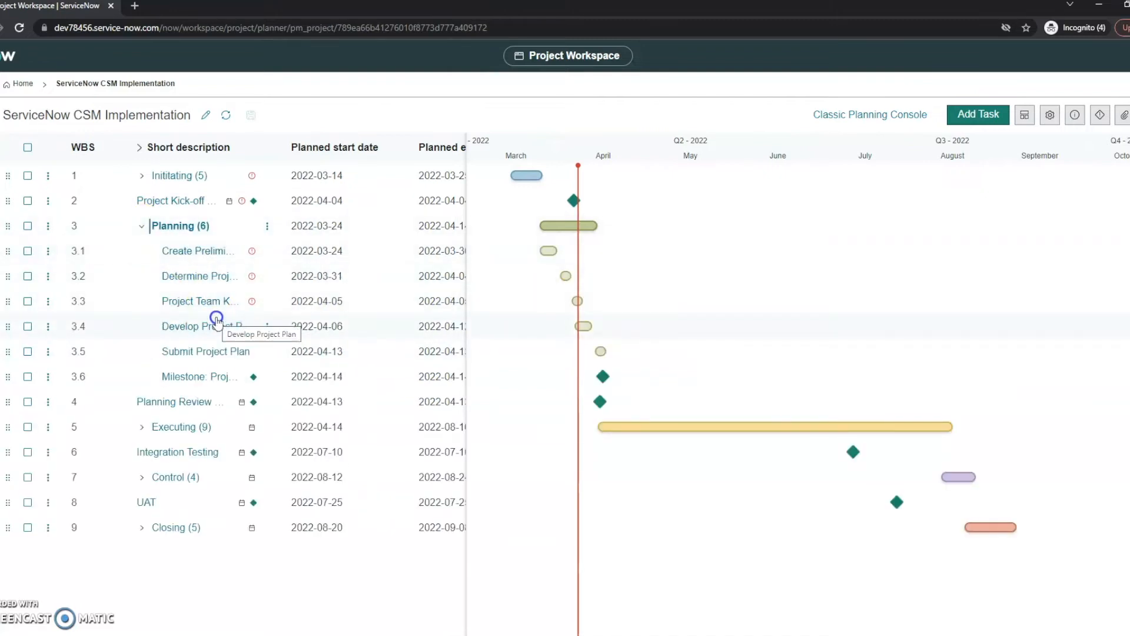
left_click(197, 251)
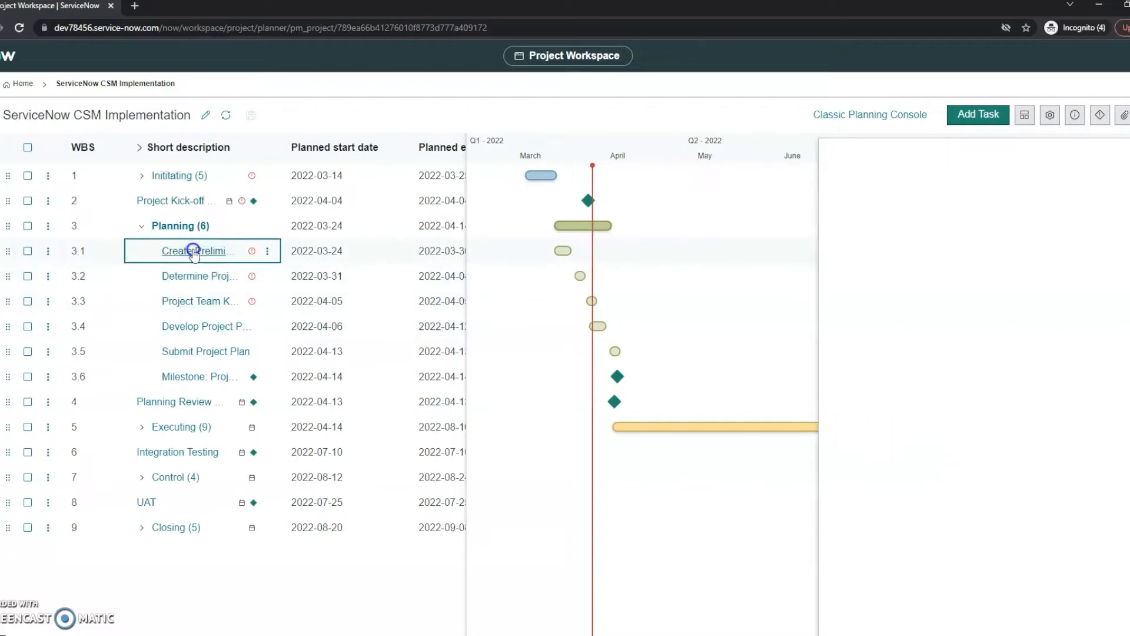
Set task 3.1 Create Preliminary Scope Statement's state to Work in Progress and update it.
left_click(192, 251)
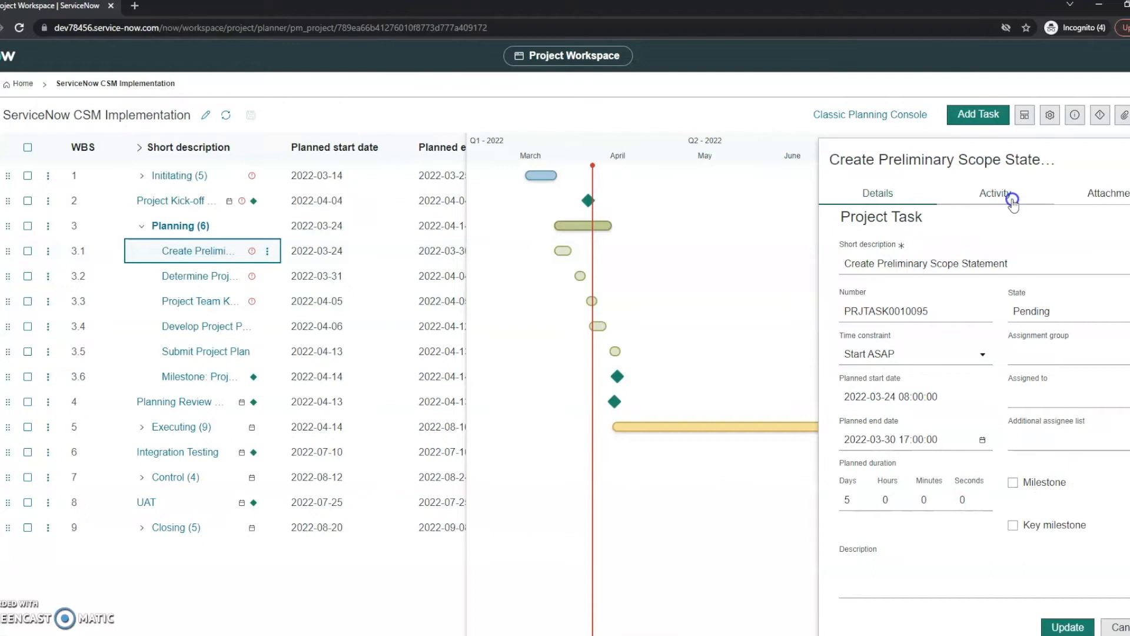
mouse_move(997, 193)
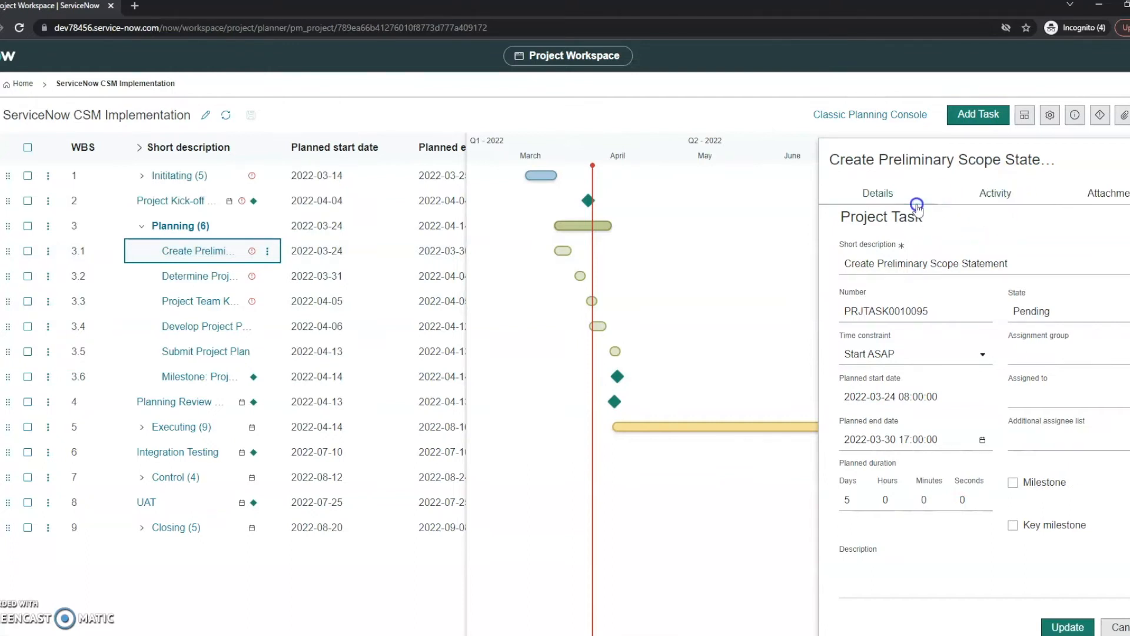
mouse_move(1051, 204)
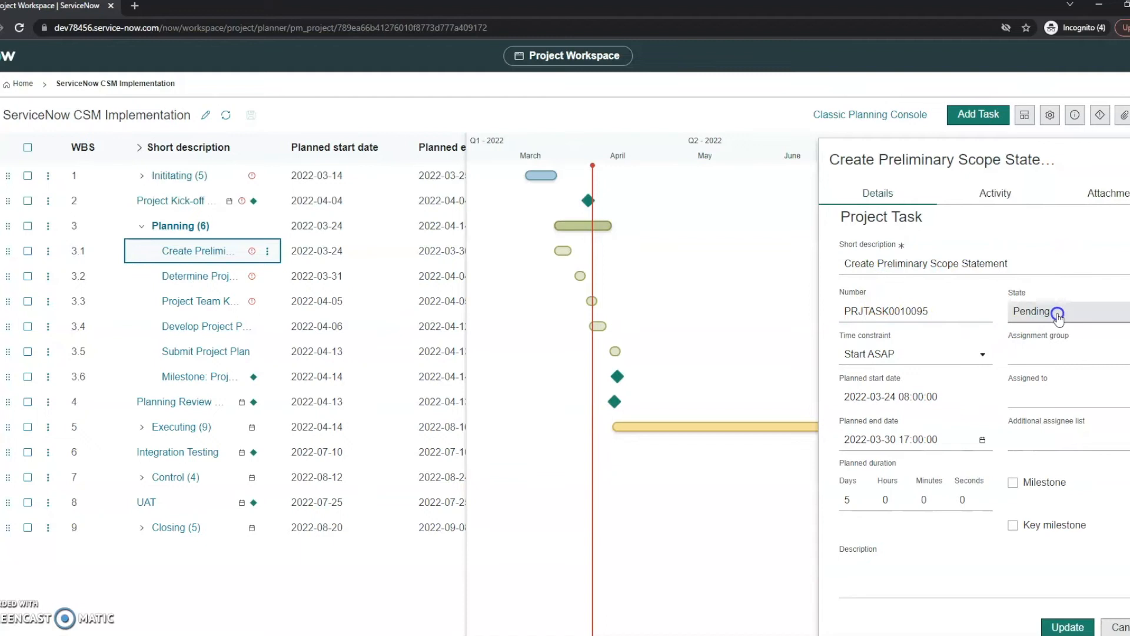
left_click(1038, 311)
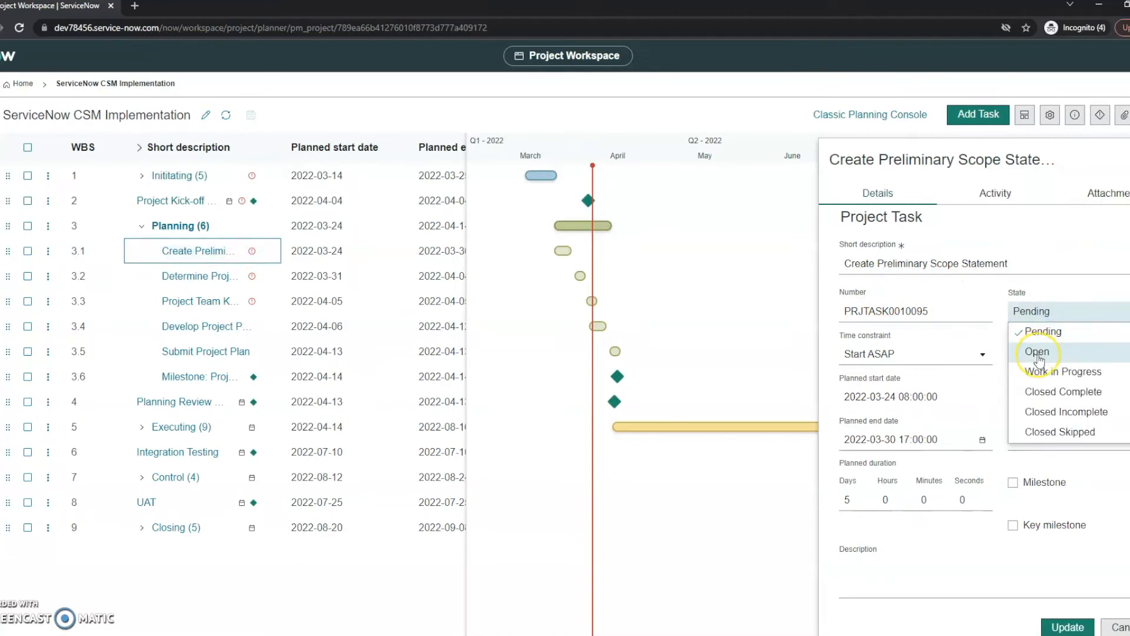
left_click(1060, 371)
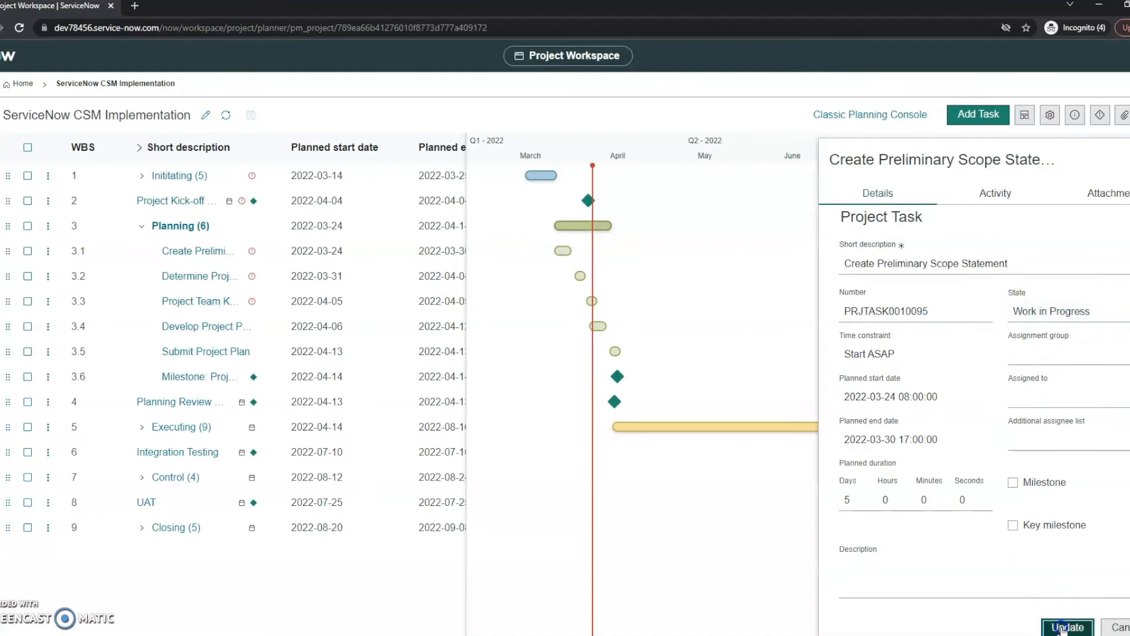
left_click(1068, 626)
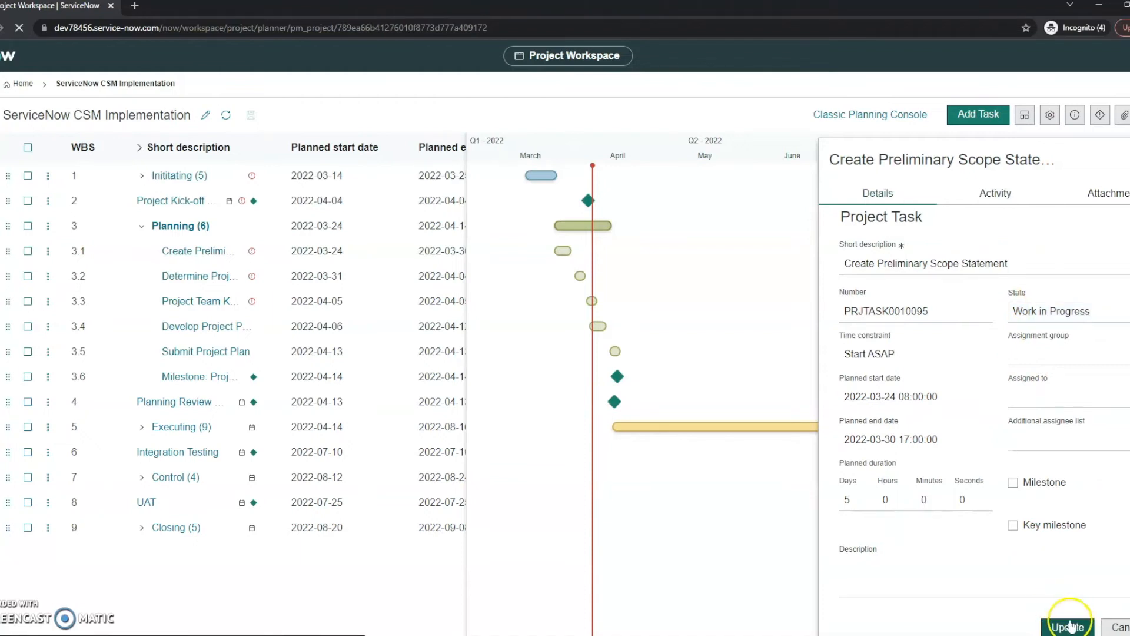
Collapse the Planning phase back to one row and show the grid icons Help legend.
left_click(1068, 624)
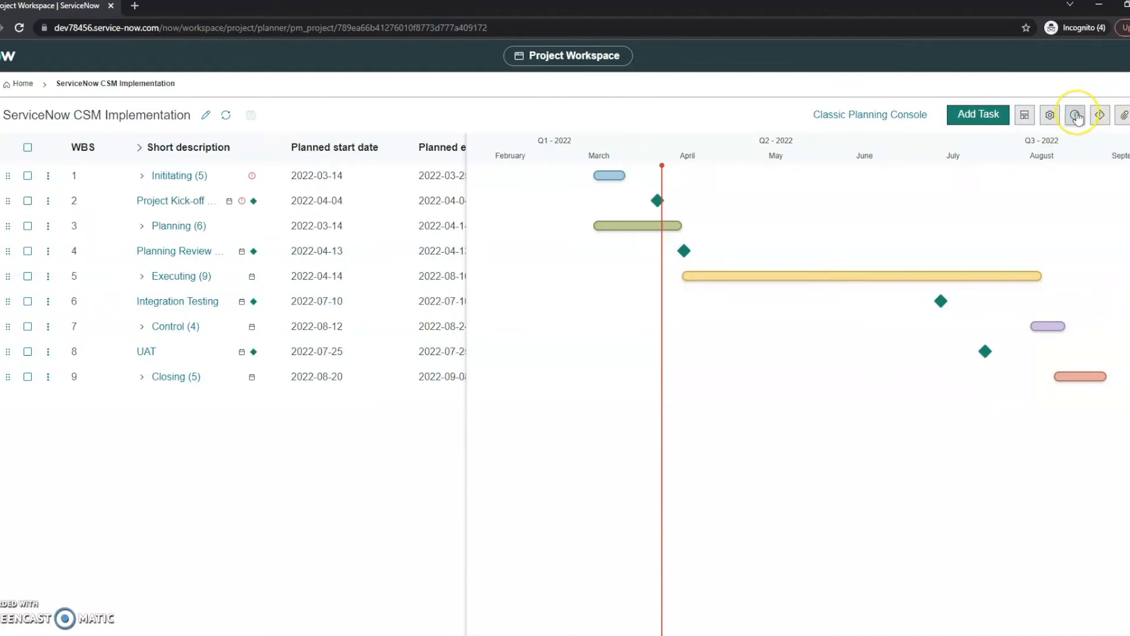
left_click(1075, 114)
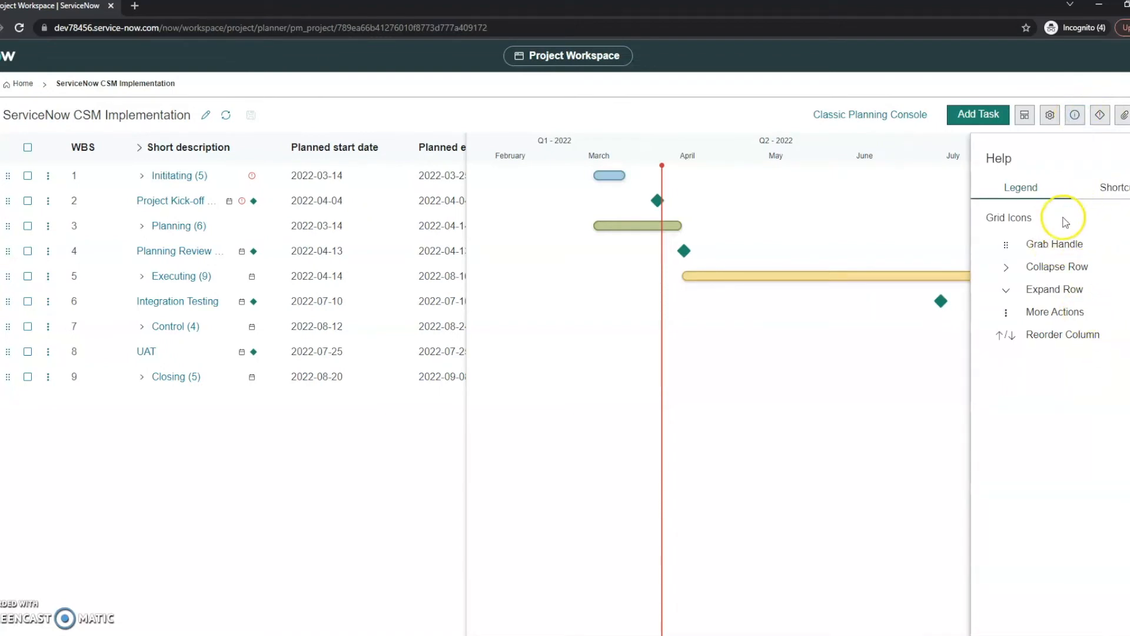
mouse_move(1093, 240)
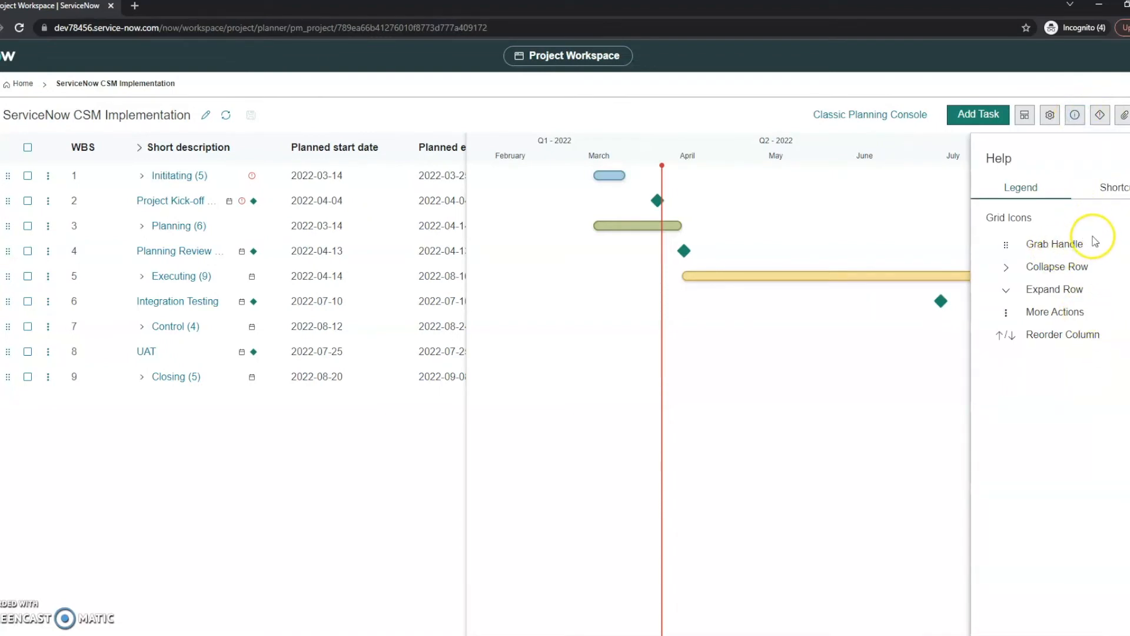
mouse_move(1042, 258)
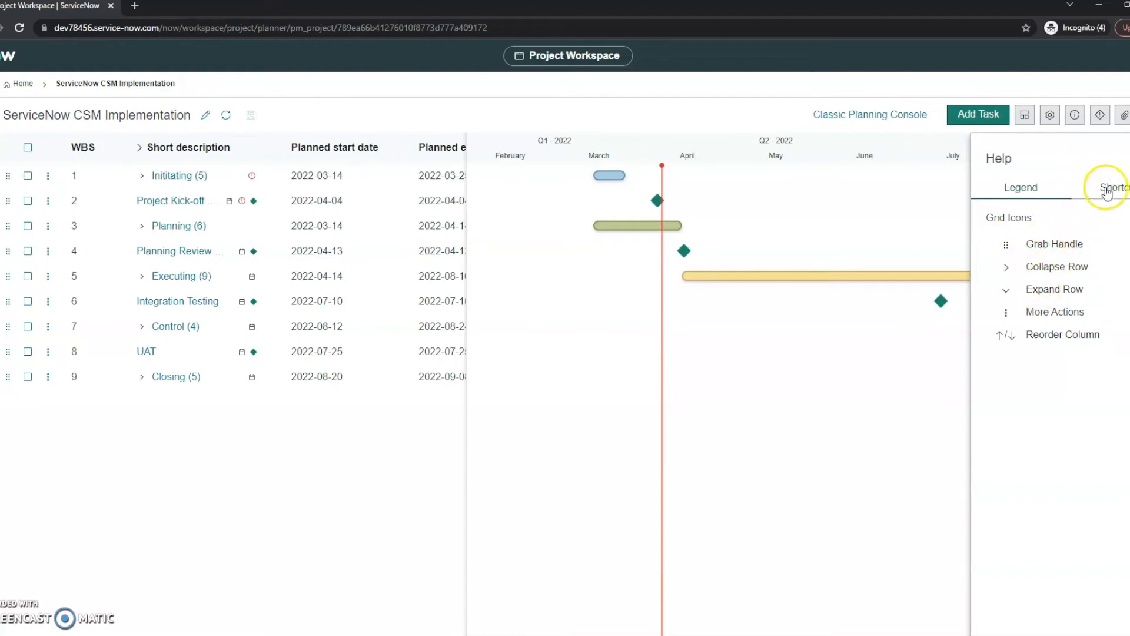
left_click(1110, 187)
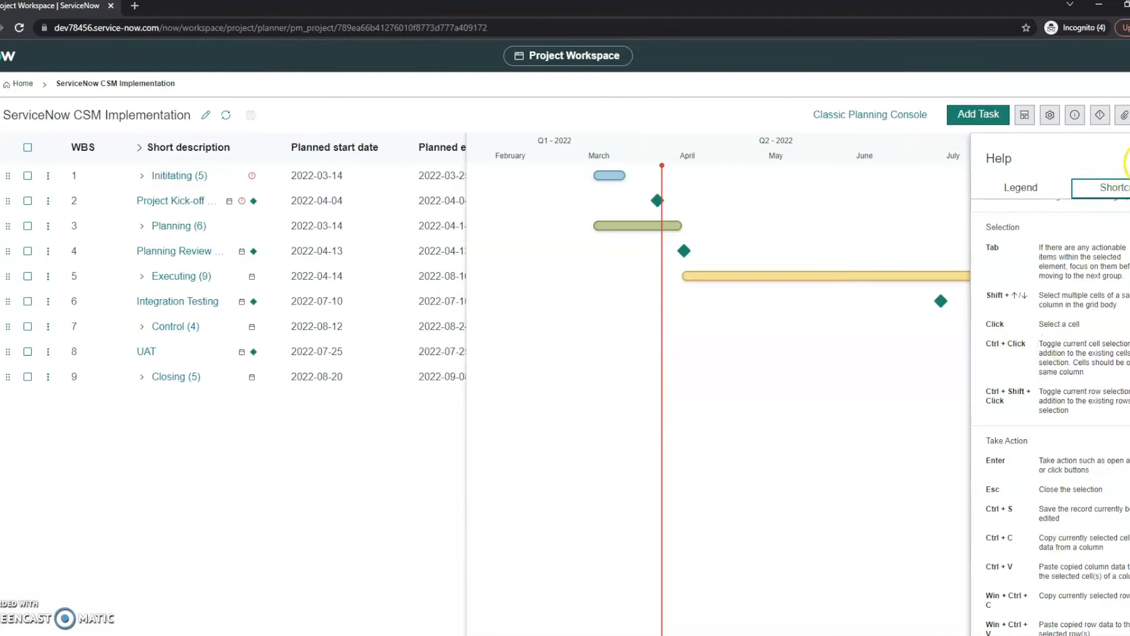
left_click(1048, 114)
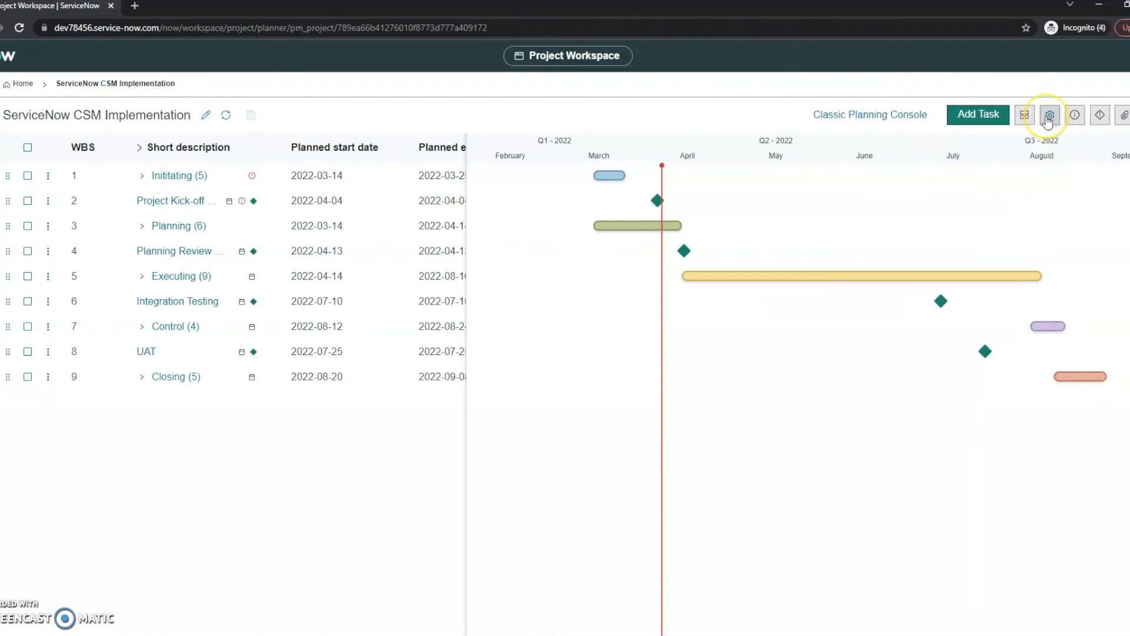
Use Personalize to widen the grid with duration and time constraint columns, then open Initiating's details.
left_click(1049, 114)
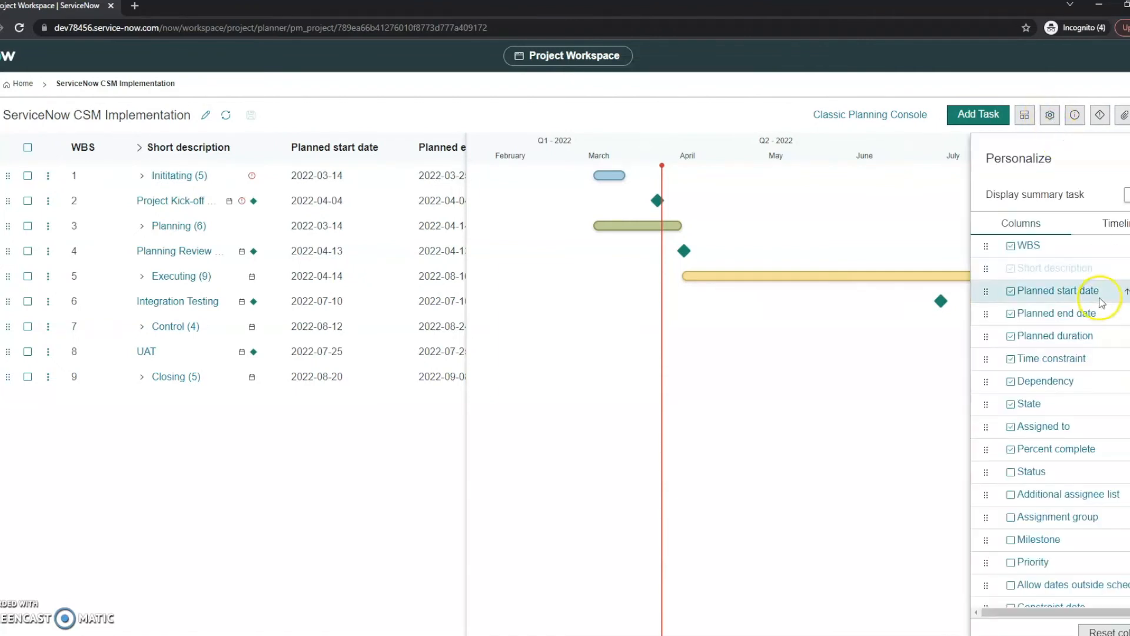
mouse_move(488, 224)
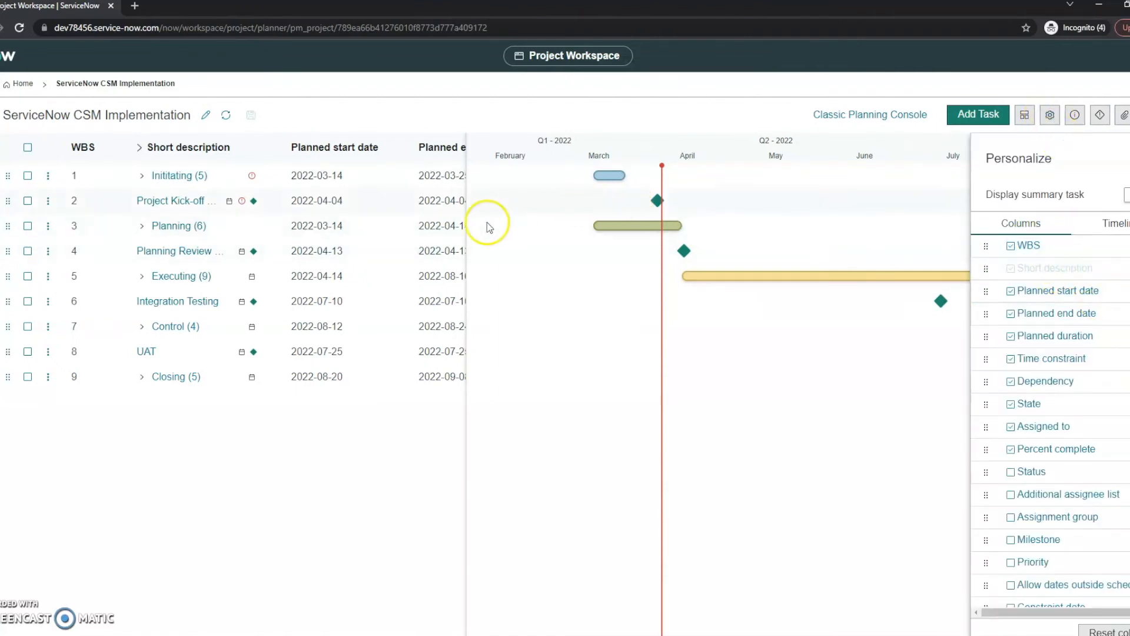
right_click(747, 224)
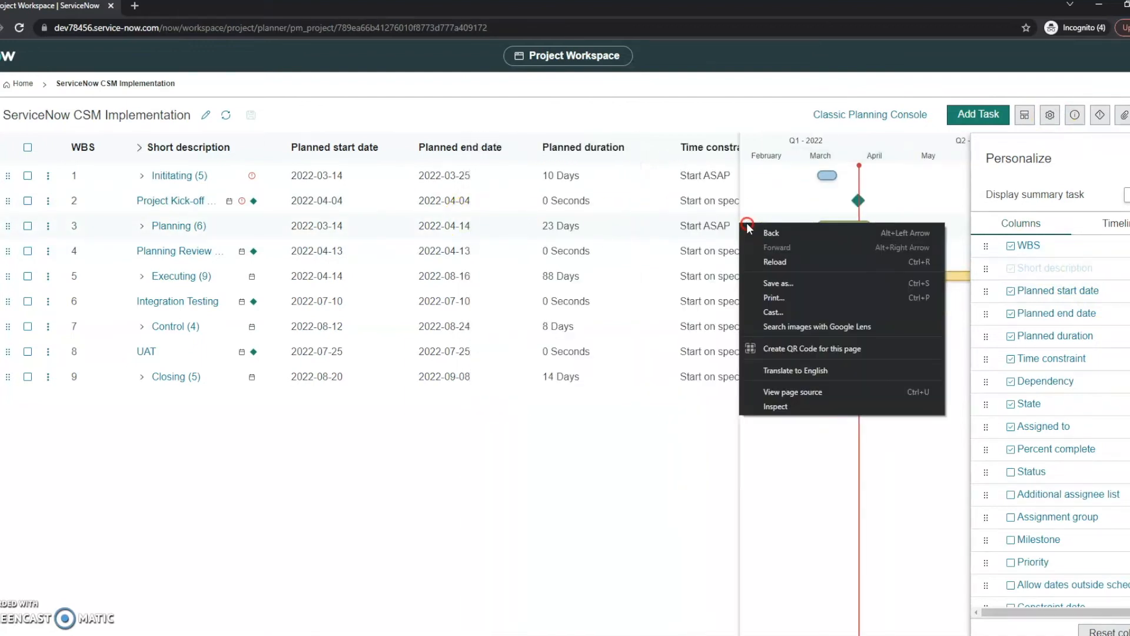
left_click(801, 214)
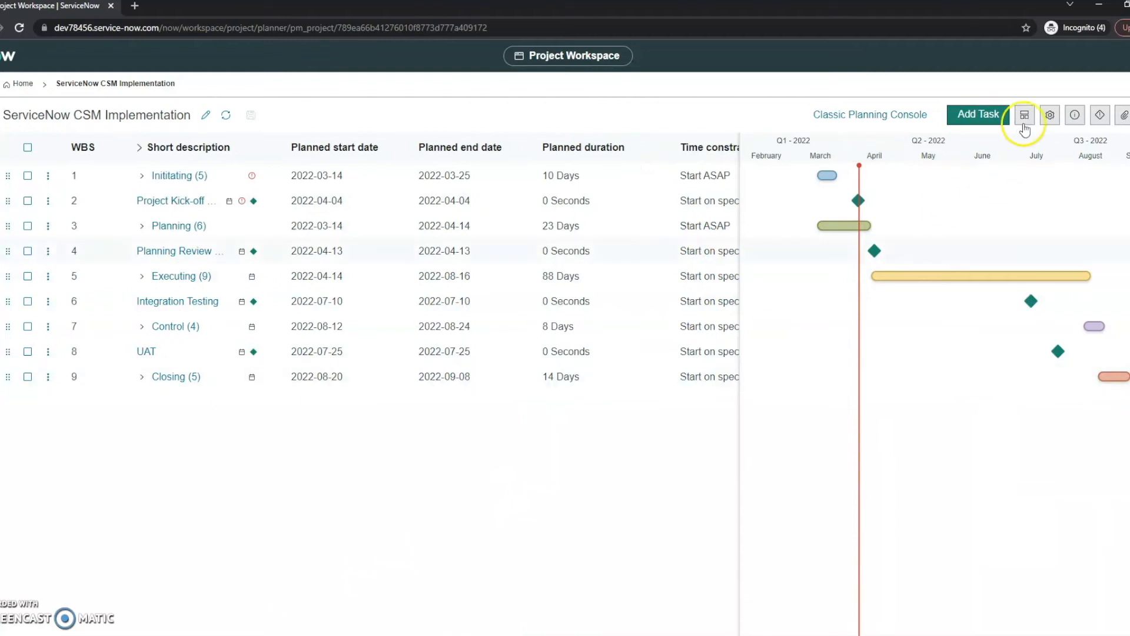
left_click(1024, 114)
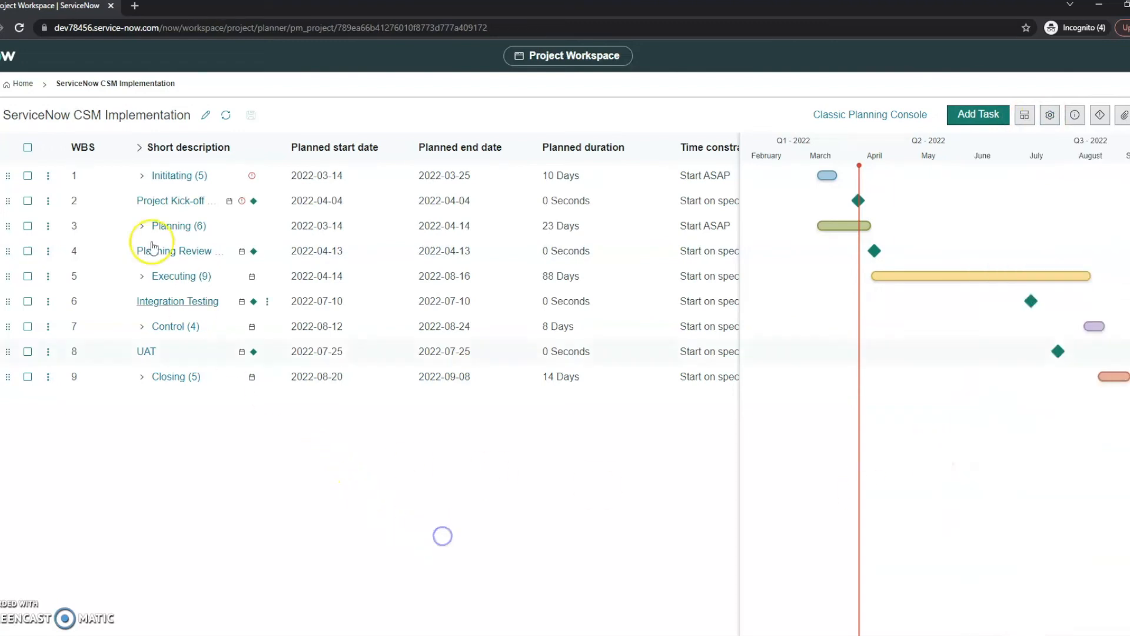
left_click(178, 175)
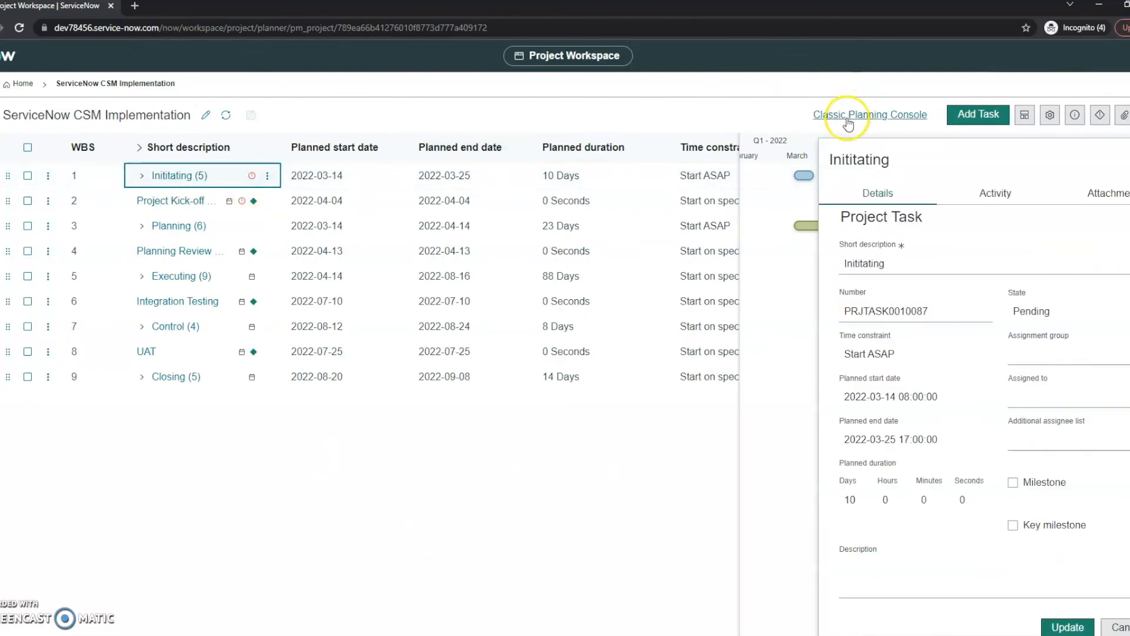
View the Initiating charter tasks in the Classic Planning Console's Planning tab, then return to New Project Workspace.
left_click(869, 114)
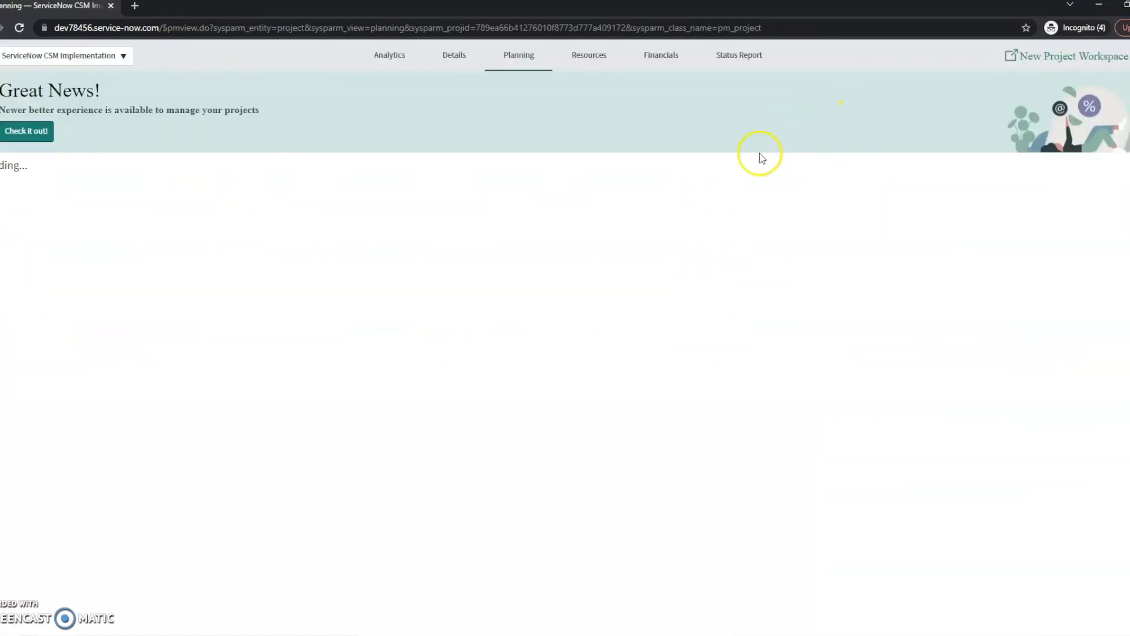
mouse_move(496, 85)
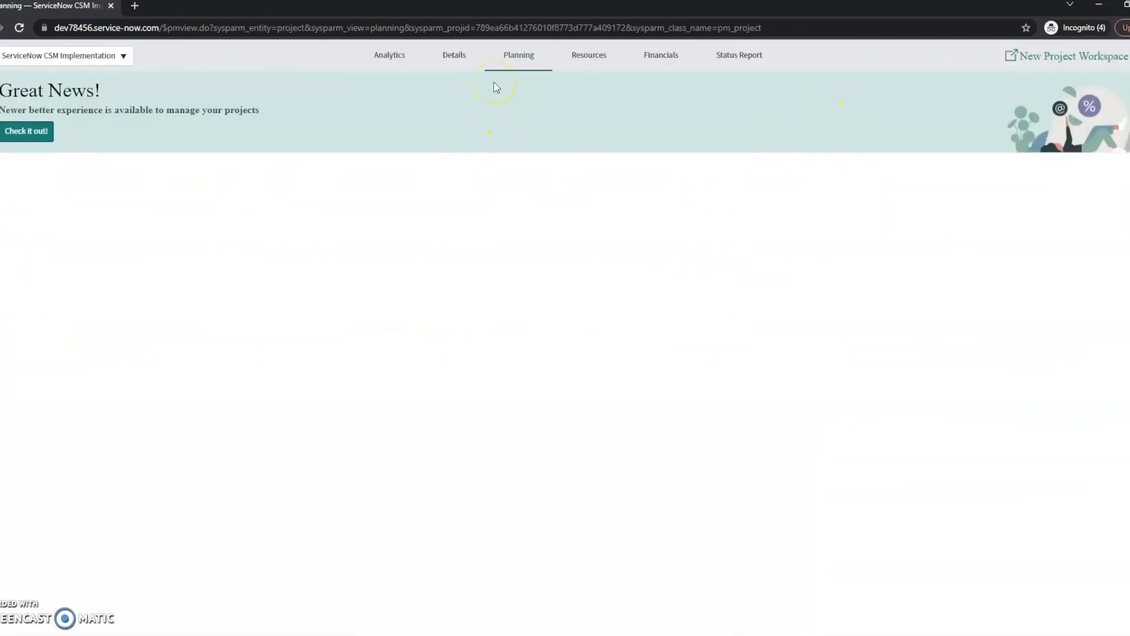
left_click(518, 55)
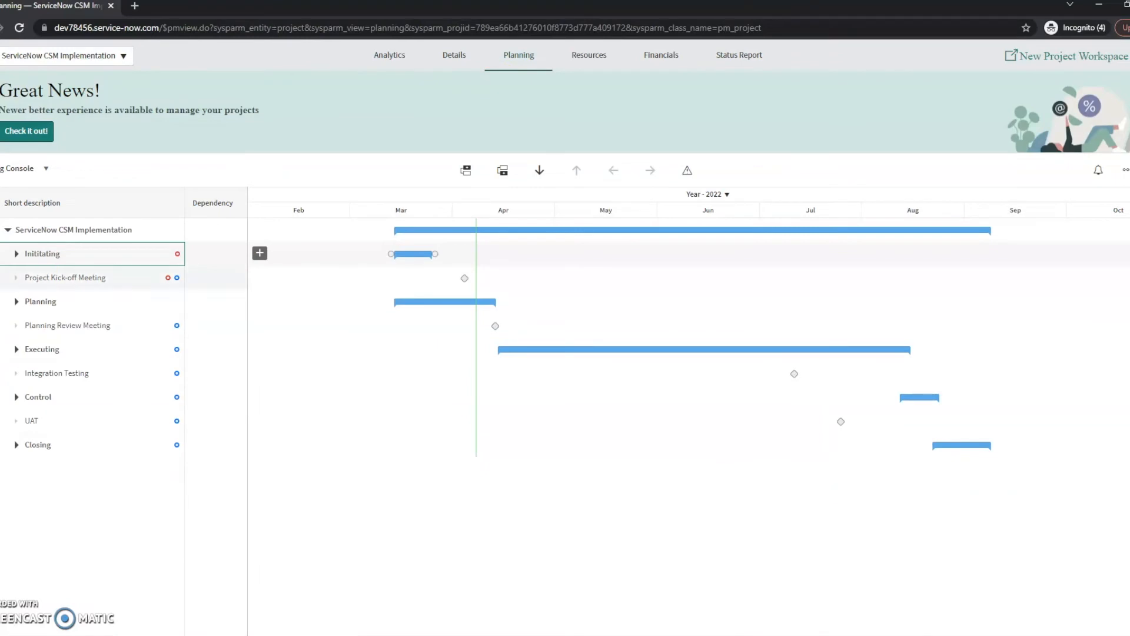
left_click(16, 253)
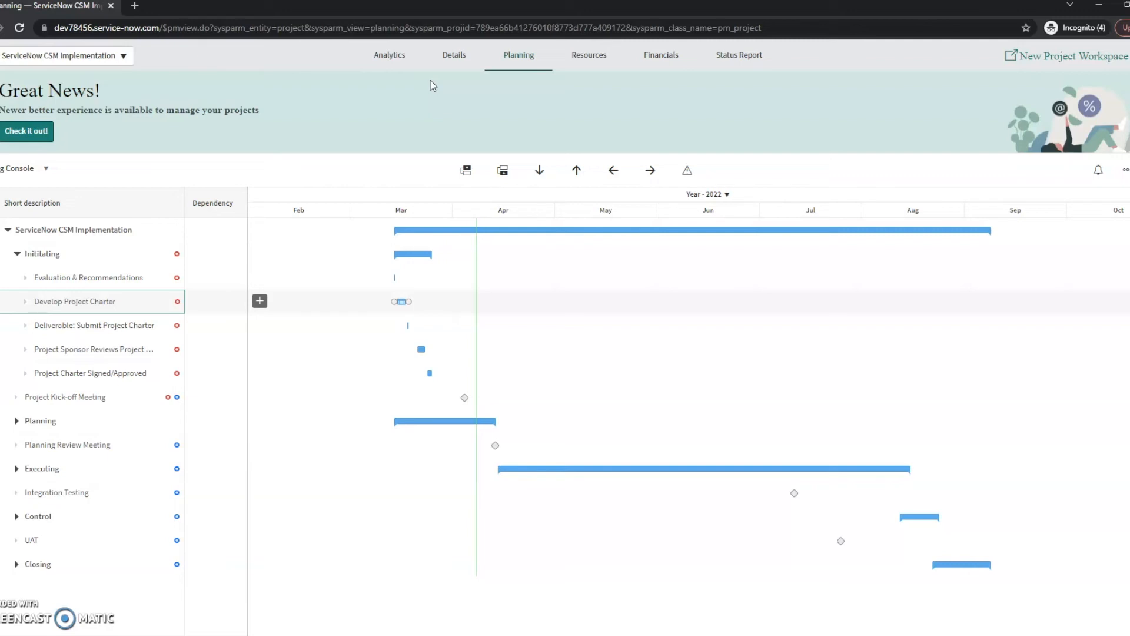
mouse_move(1079, 56)
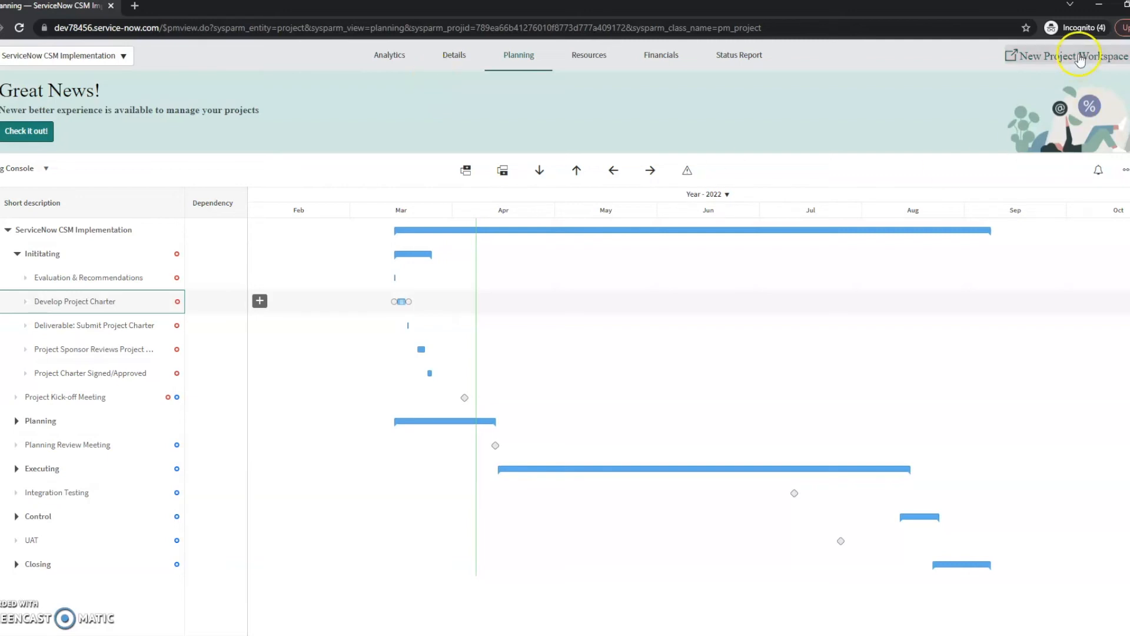
left_click(1066, 55)
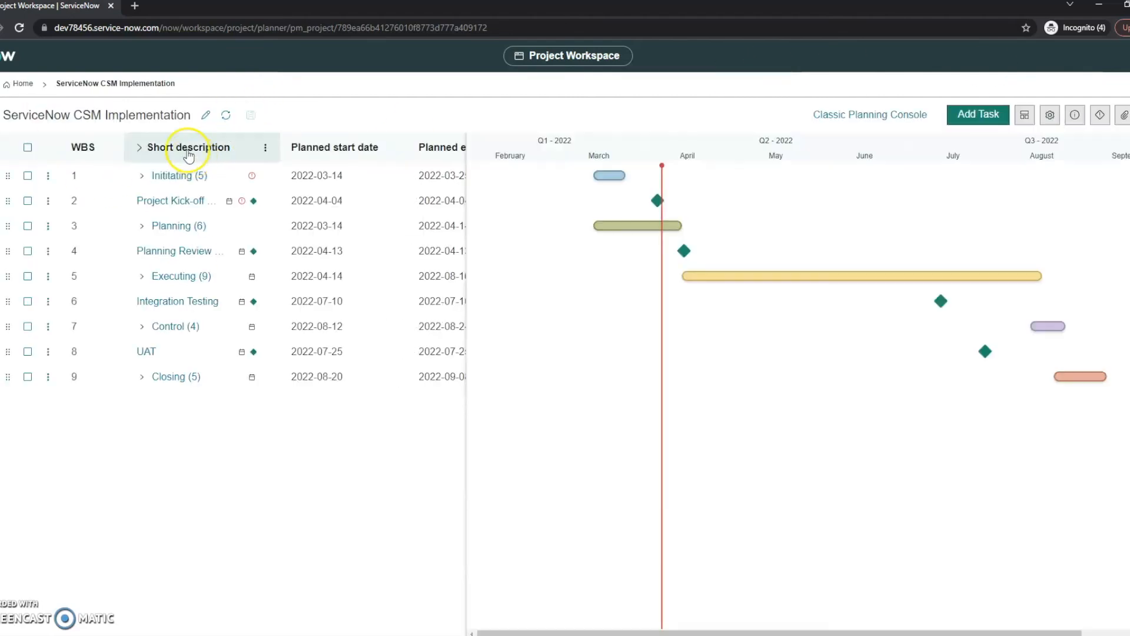
Return to the workspace home and show the All projects card grid.
left_click(22, 82)
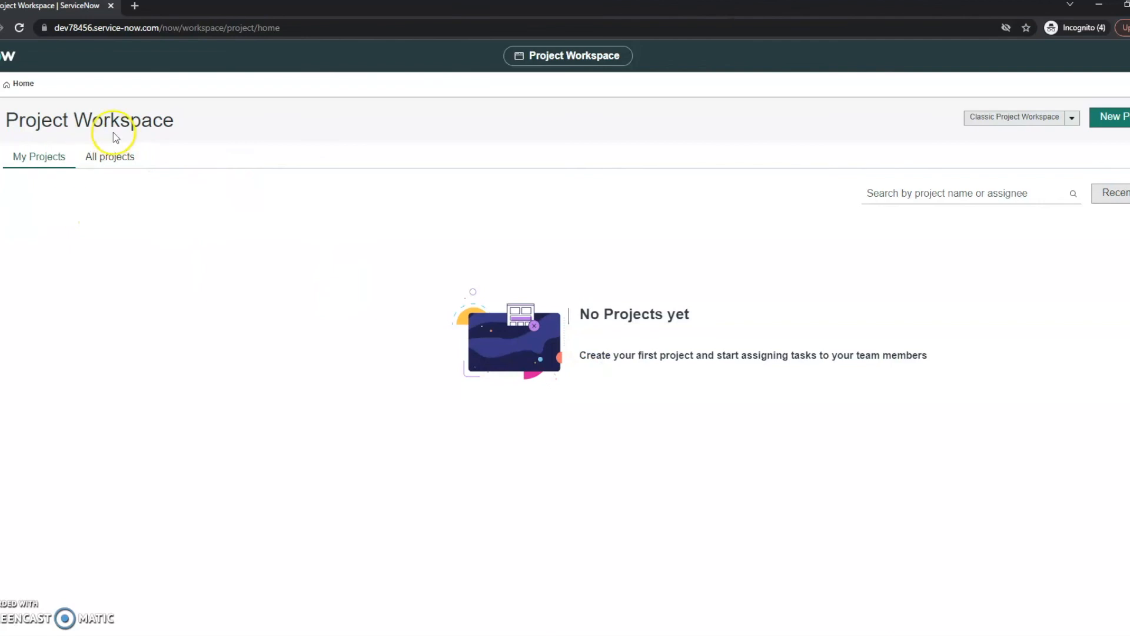
mouse_move(110, 157)
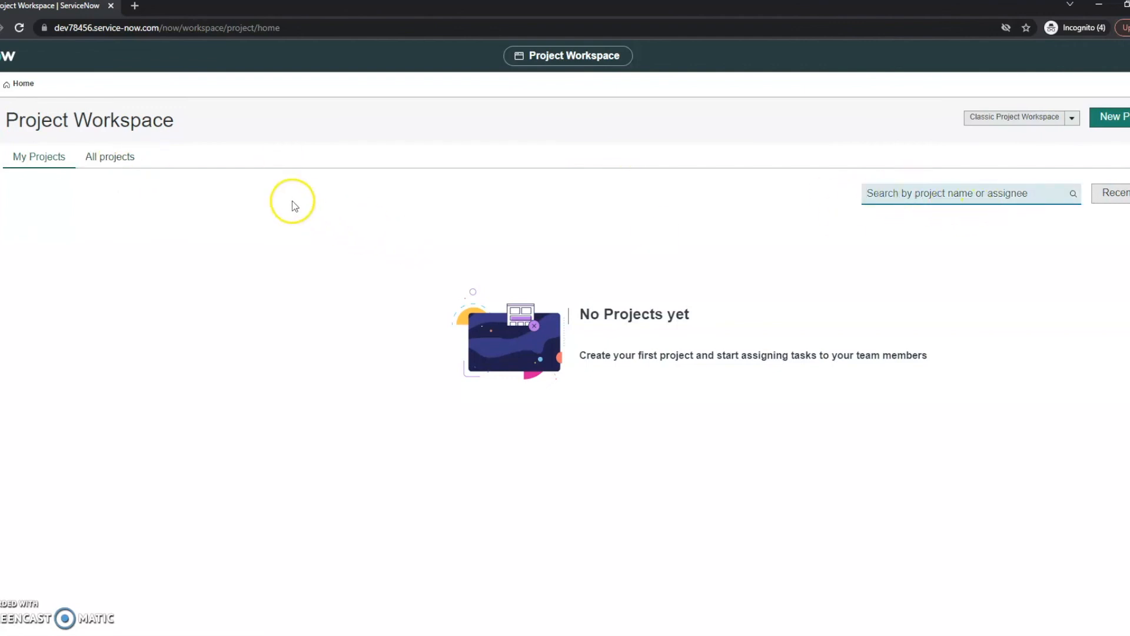
left_click(110, 157)
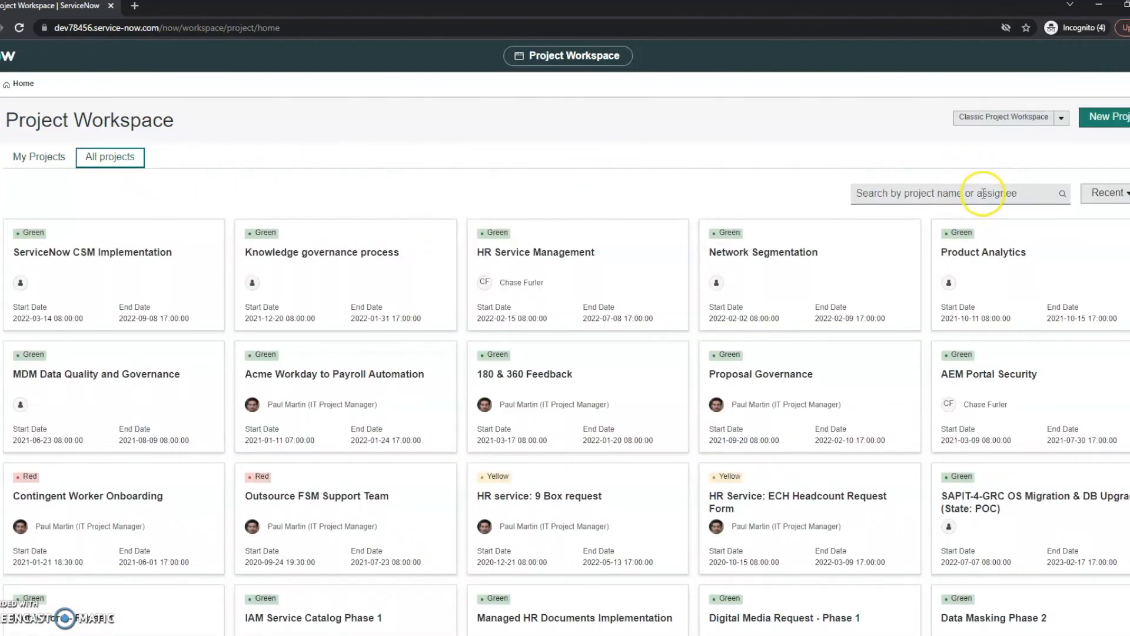
left_click(1109, 191)
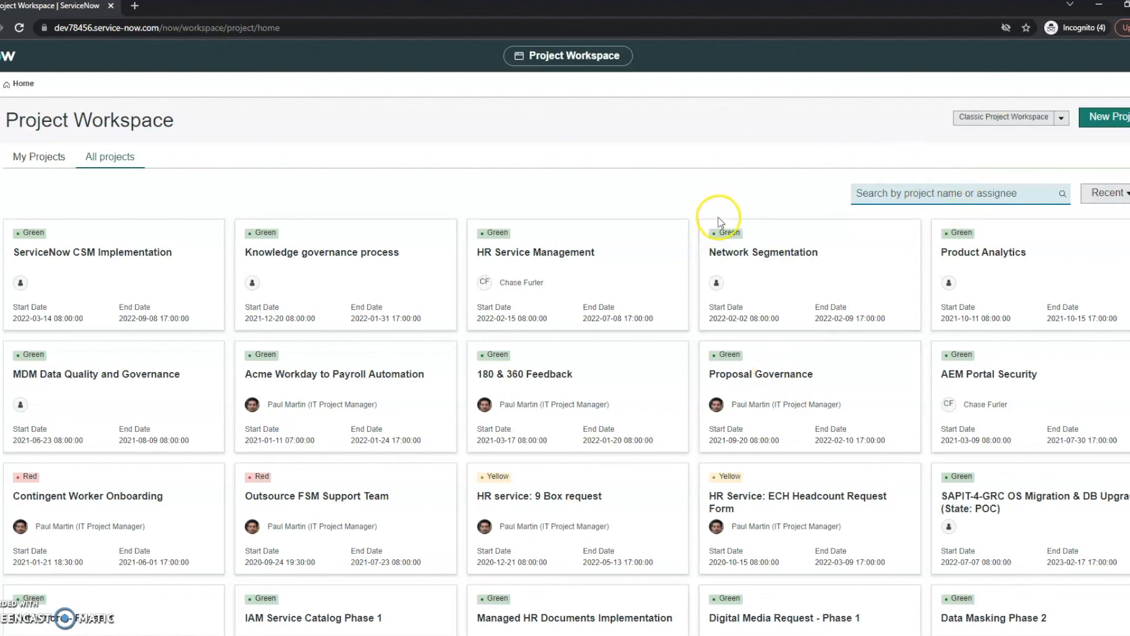
mouse_move(553, 200)
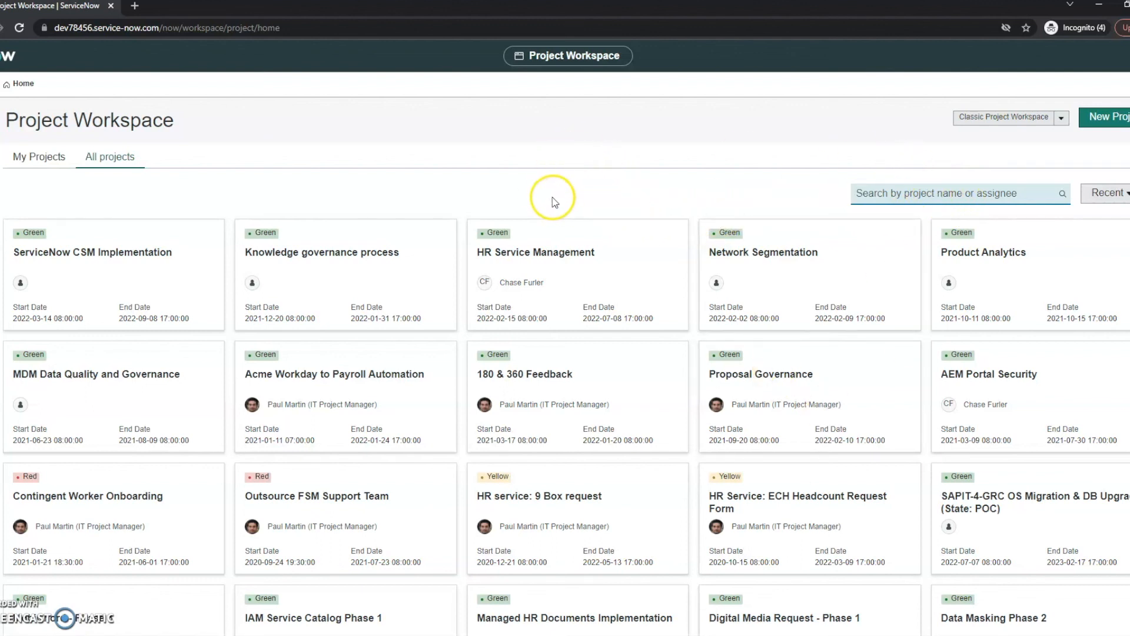
mouse_move(465, 237)
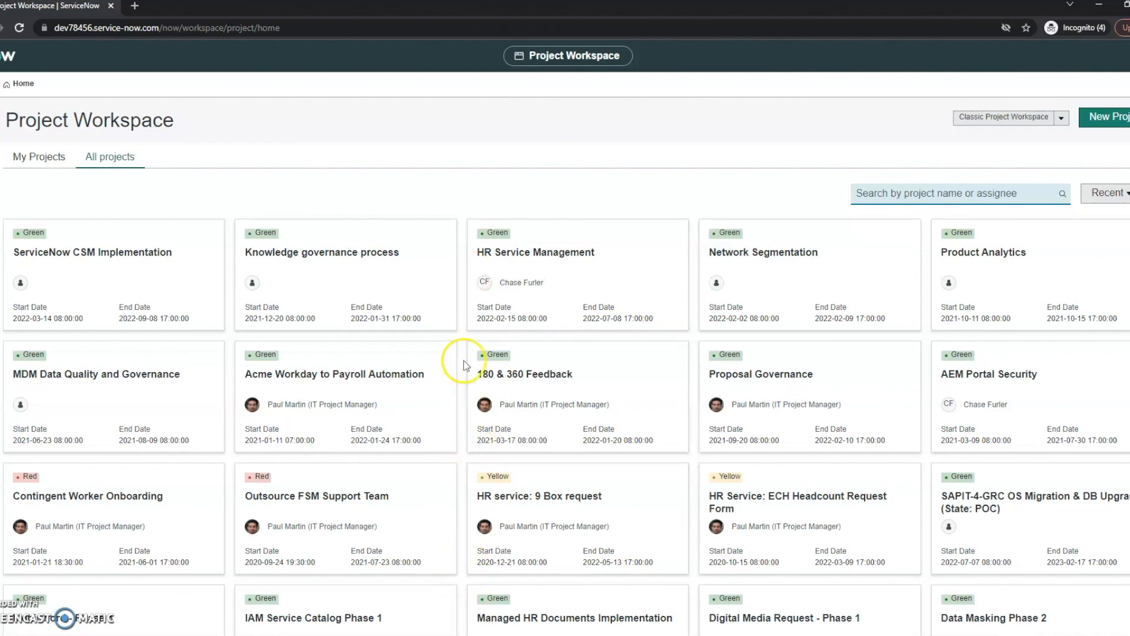
mouse_move(465, 363)
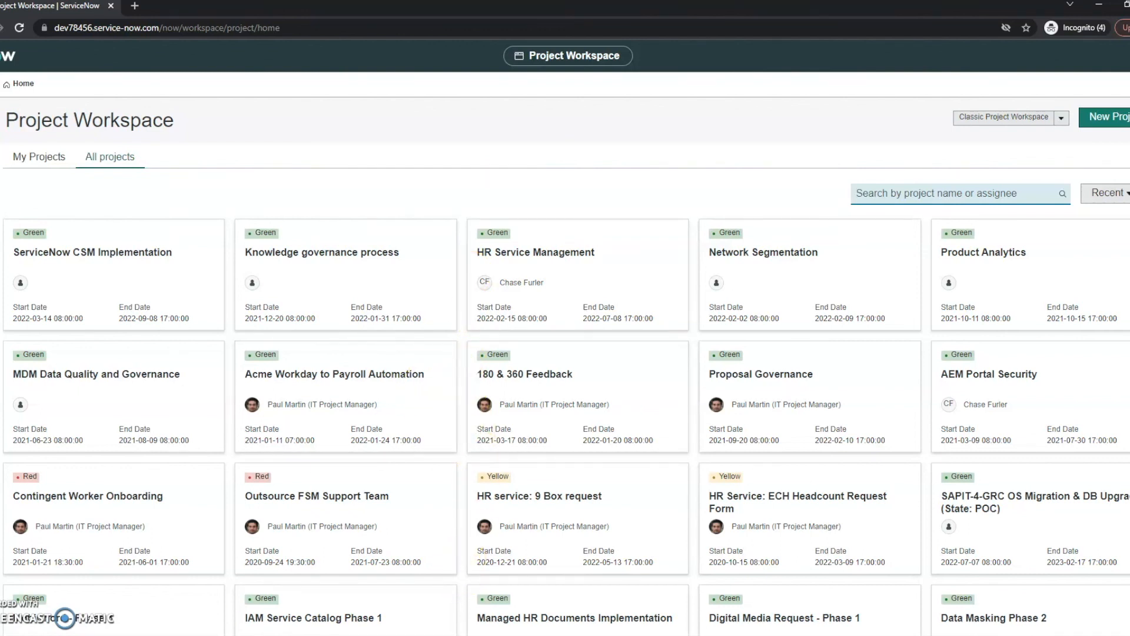